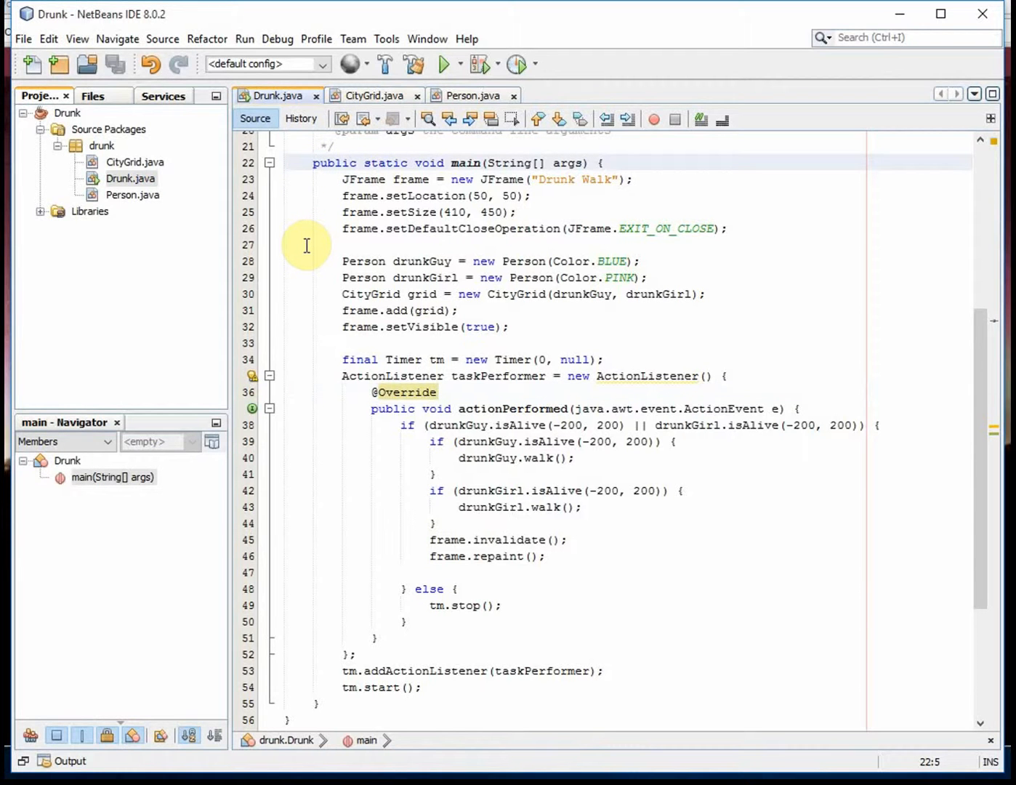
pyautogui.moveTo(298, 247)
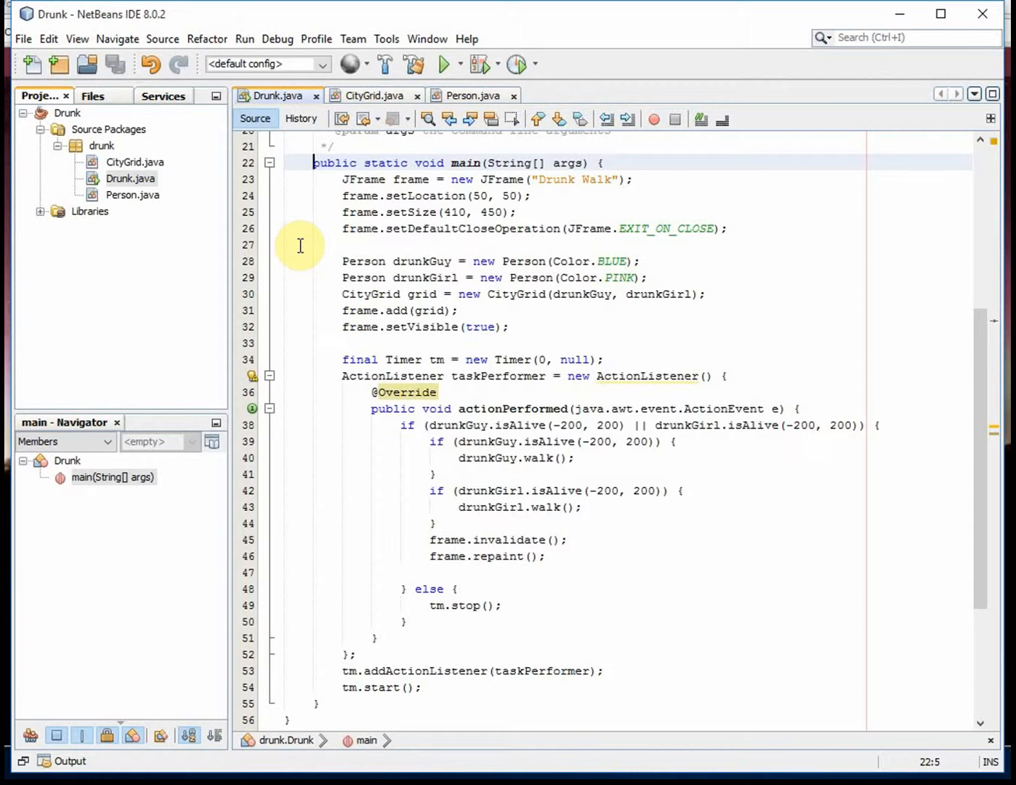
pyautogui.moveTo(312, 221)
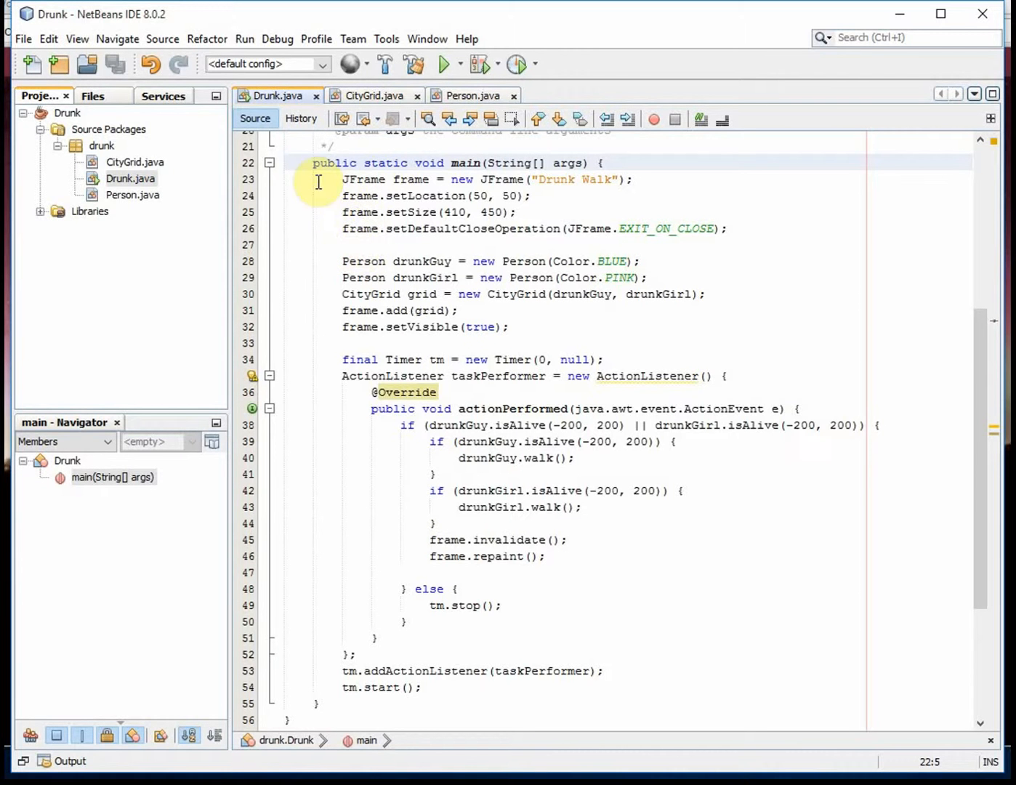
pyautogui.moveTo(347, 245)
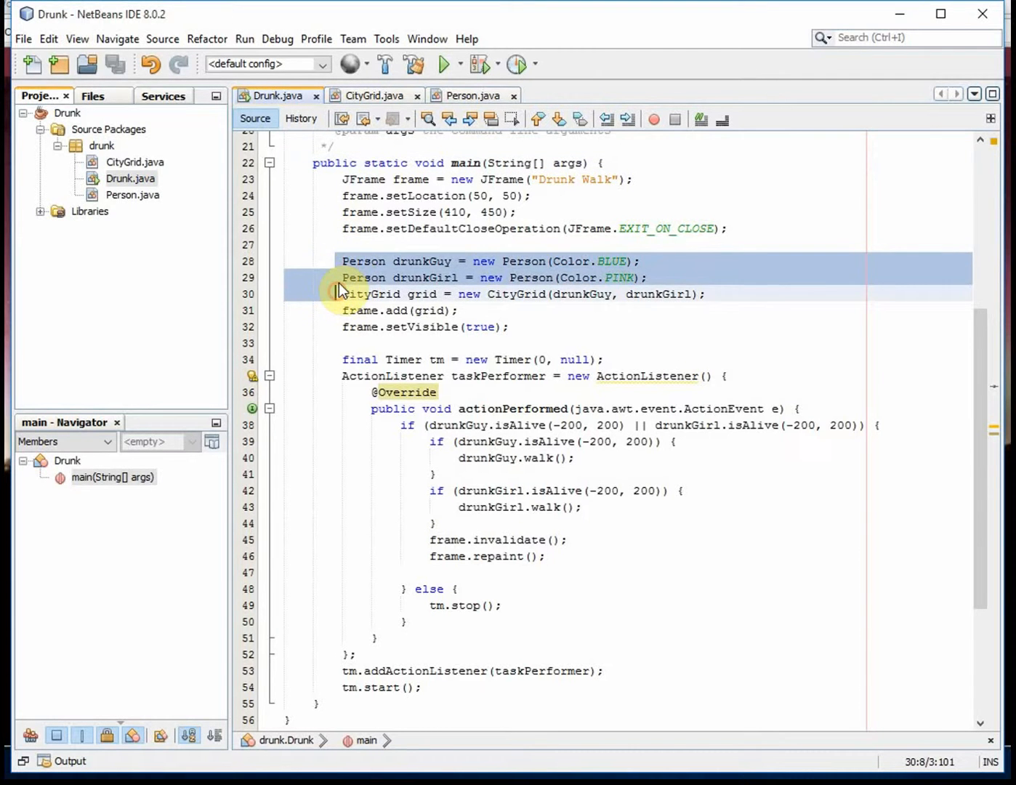
# Adjust the Timer delay value in the main class, appending a 0 to it
pyautogui.click(601, 261)
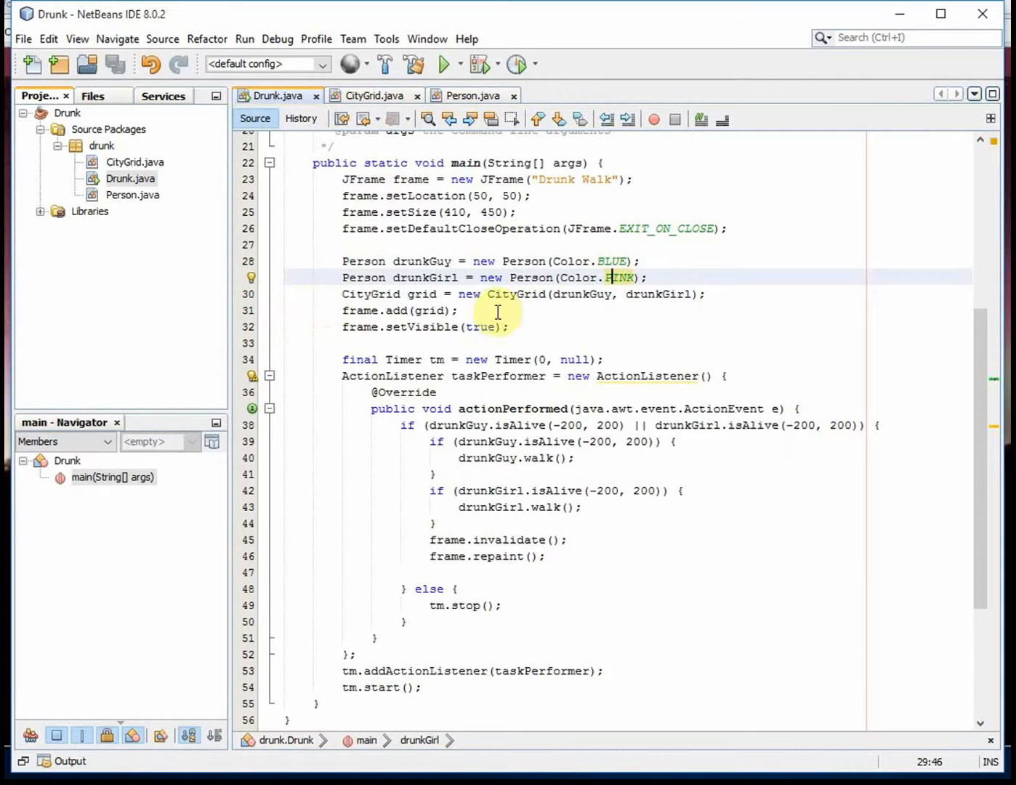
pyautogui.moveTo(391, 337)
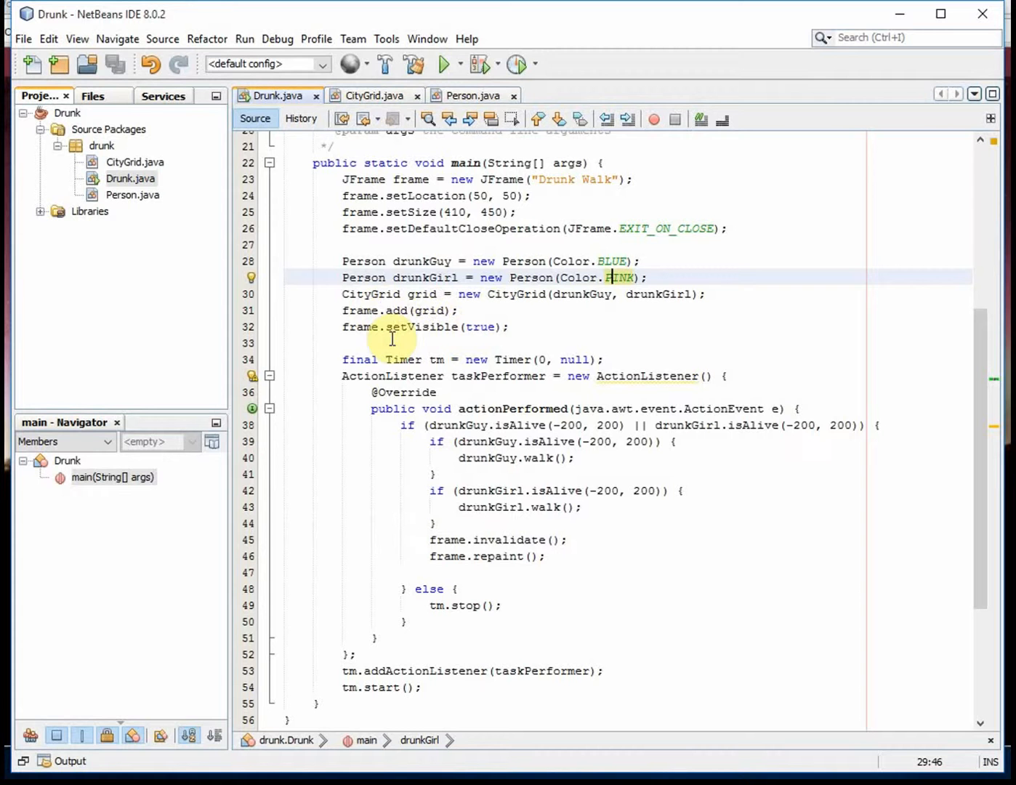
pyautogui.click(319, 404)
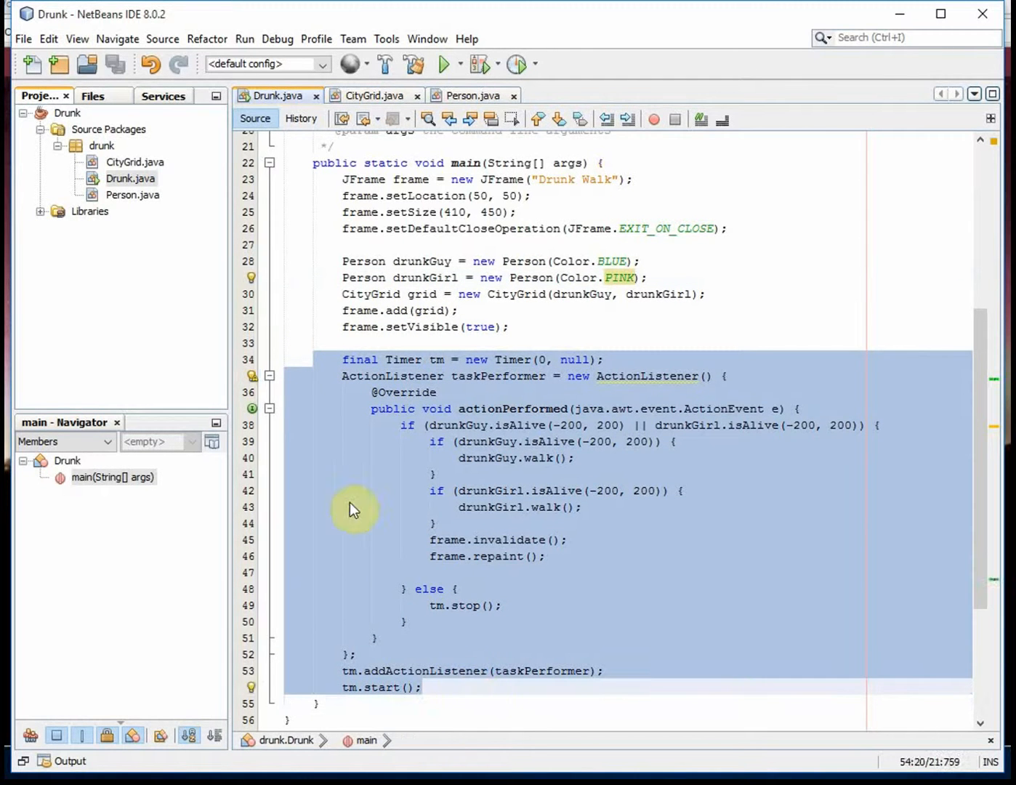
pyautogui.click(463, 343)
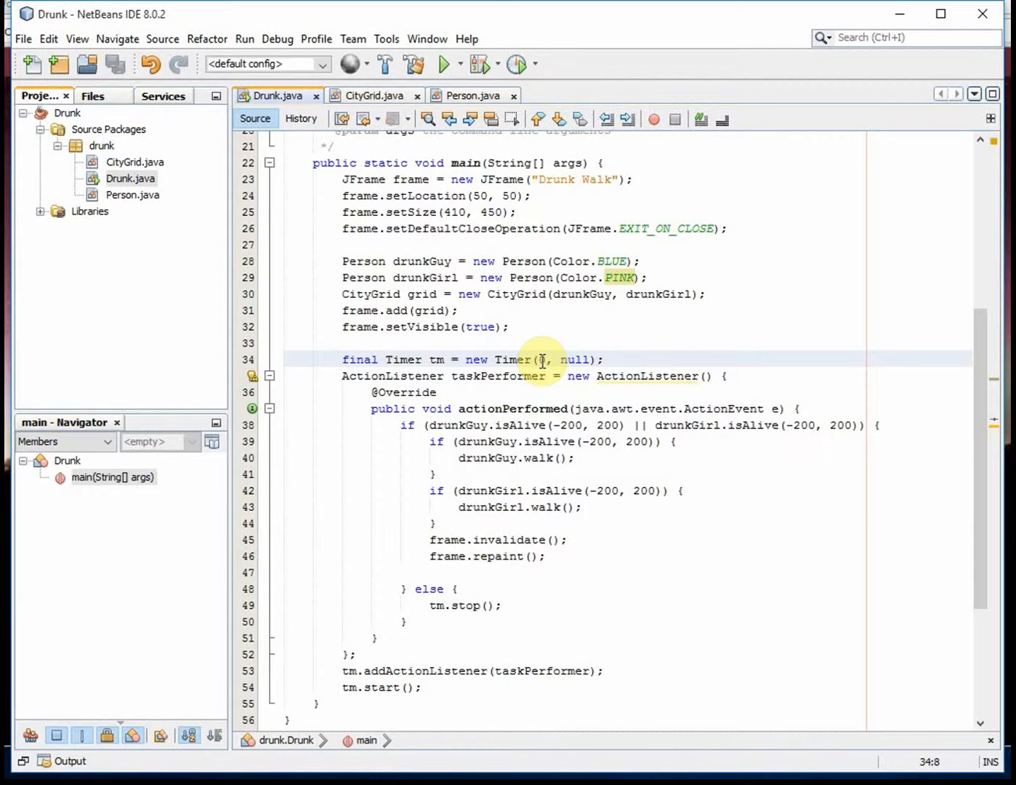
pyautogui.write('0')
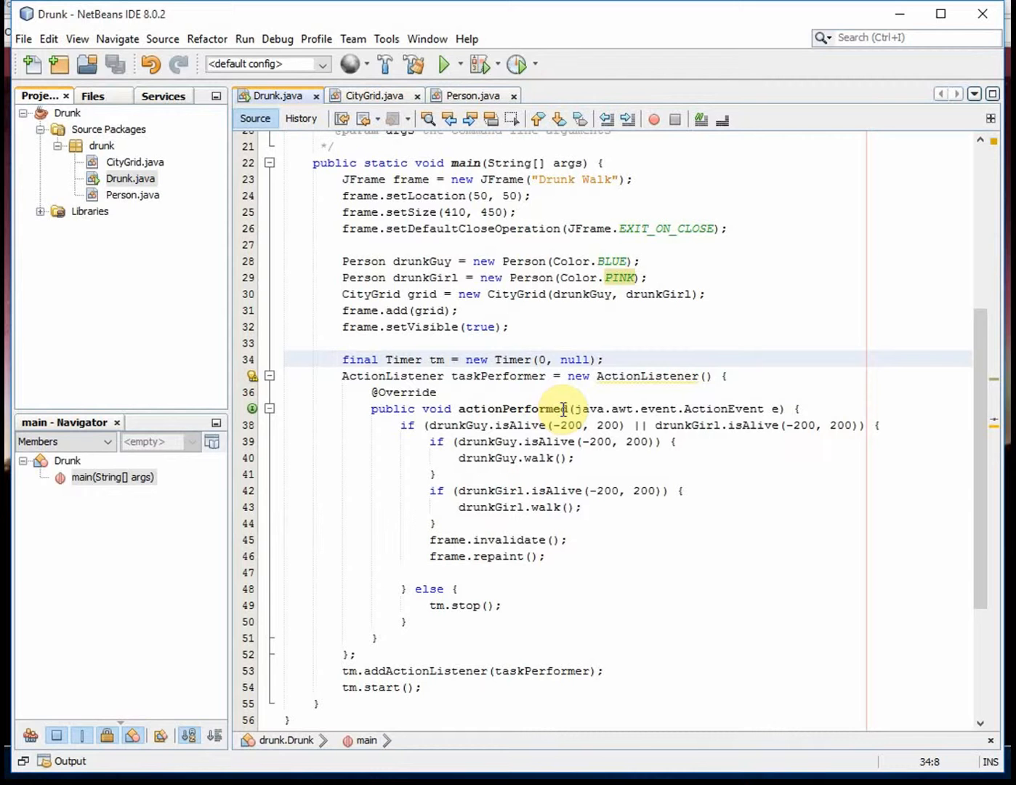
pyautogui.moveTo(529, 433)
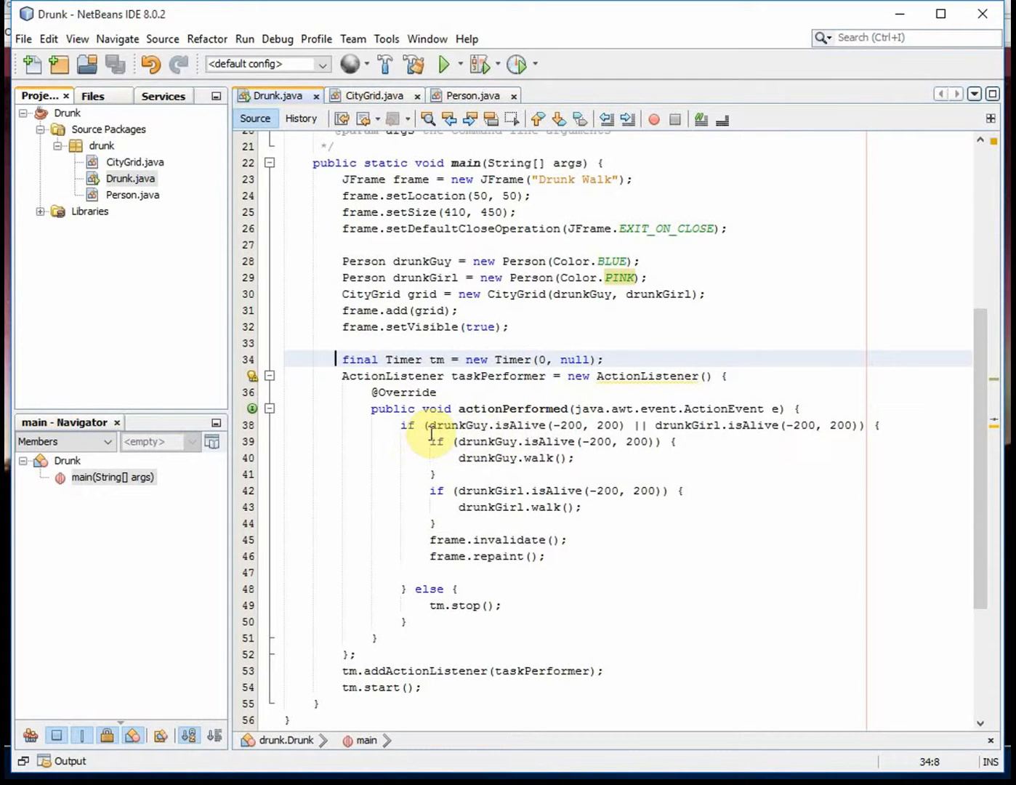
pyautogui.moveTo(813, 425)
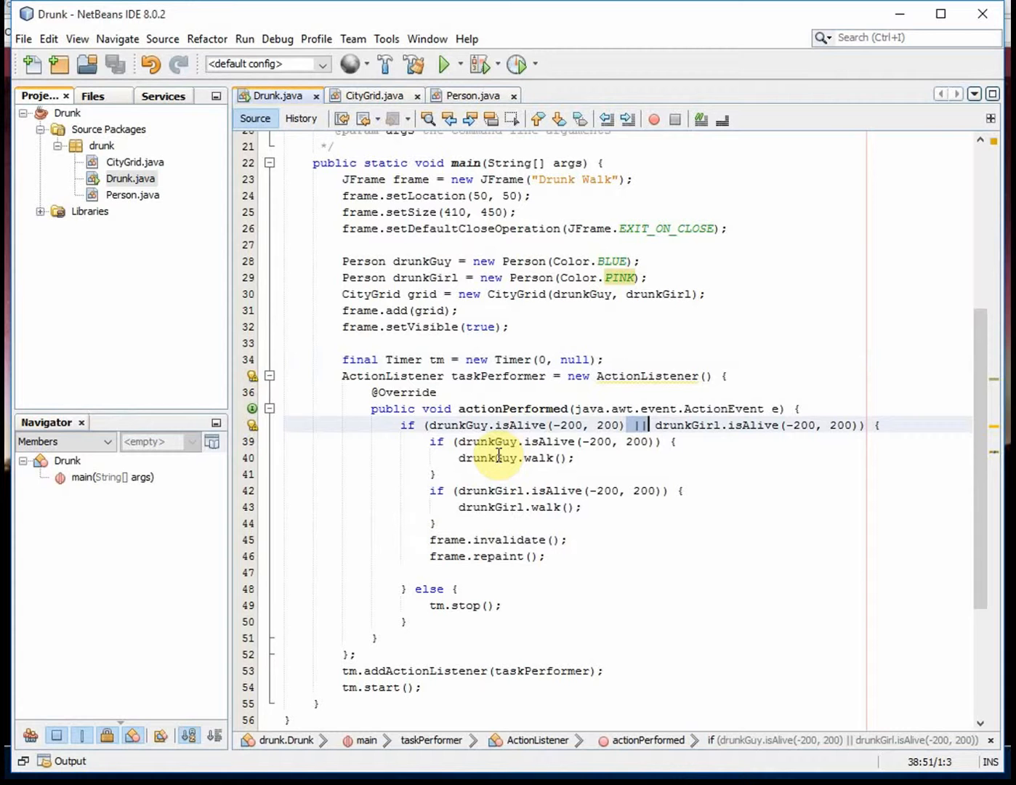
pyautogui.moveTo(600, 441)
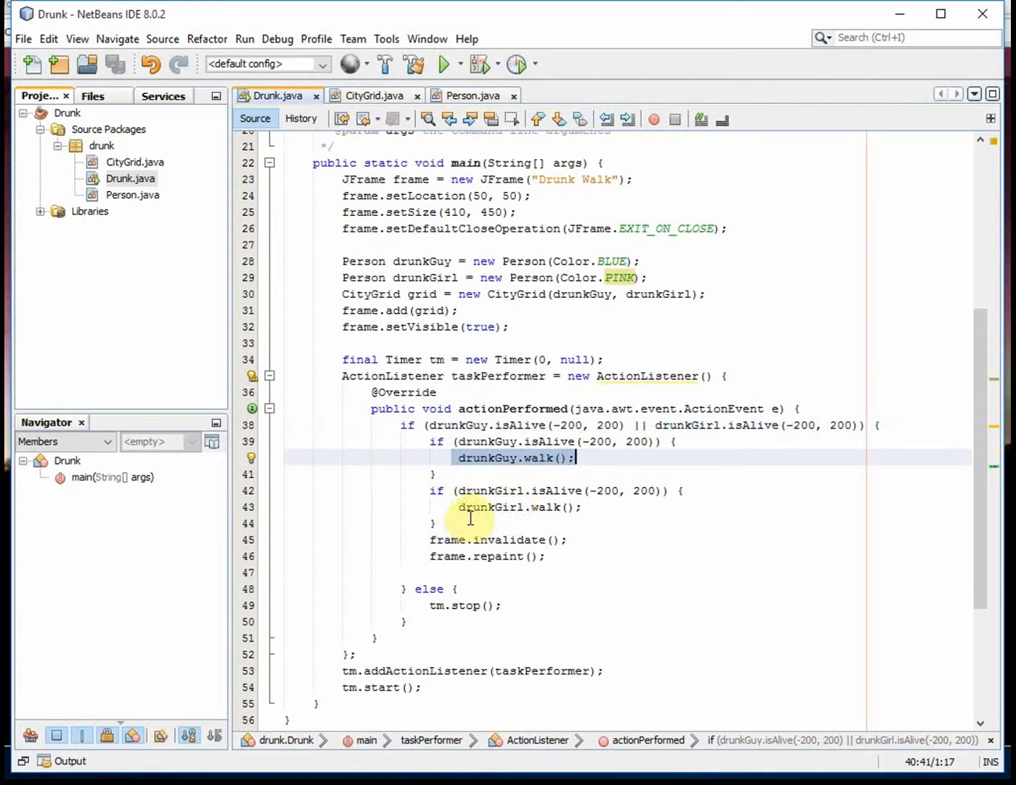
pyautogui.click(454, 507)
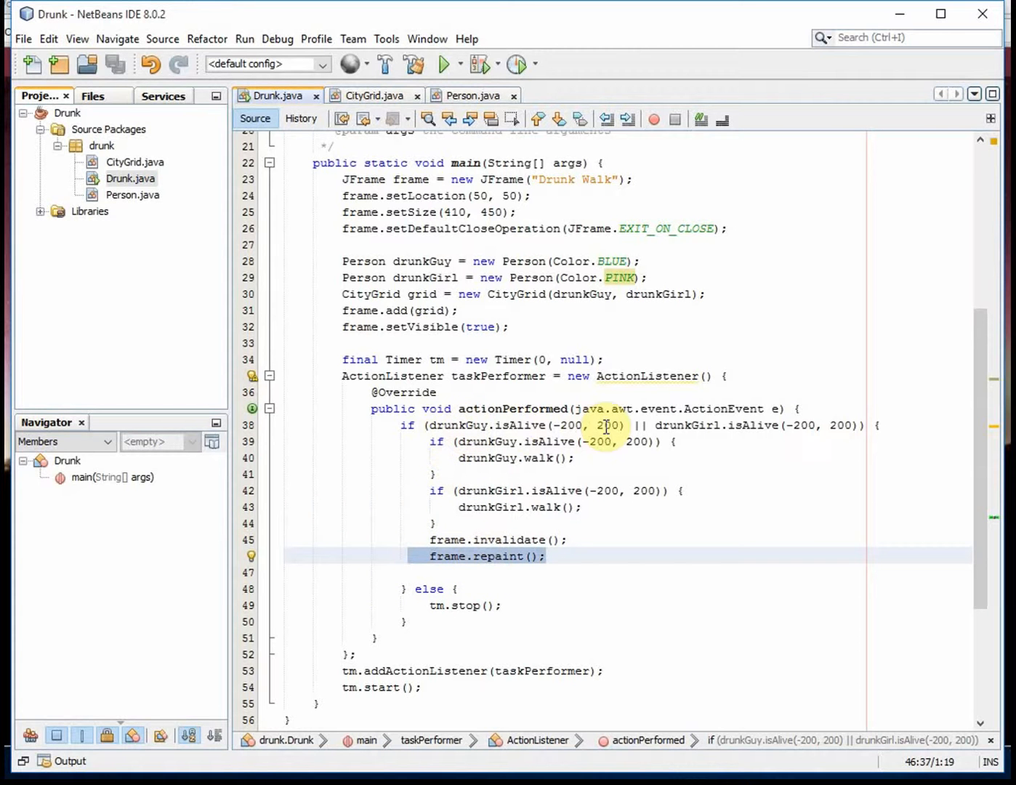
pyautogui.moveTo(434, 609)
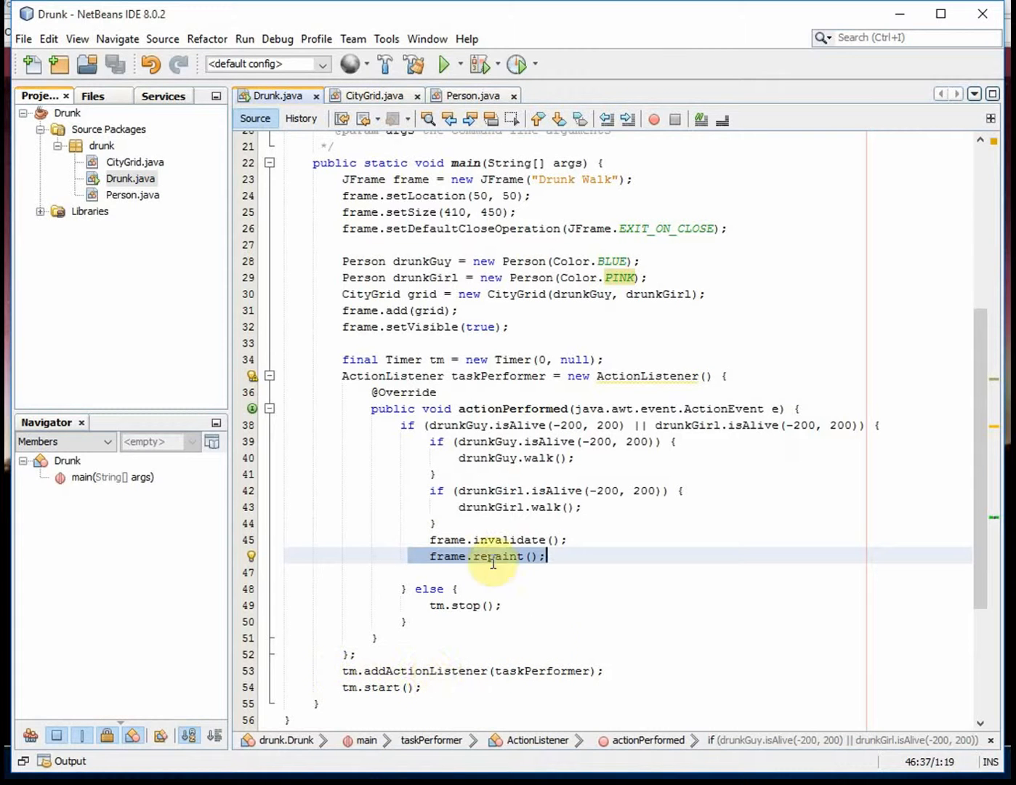
pyautogui.moveTo(346, 686)
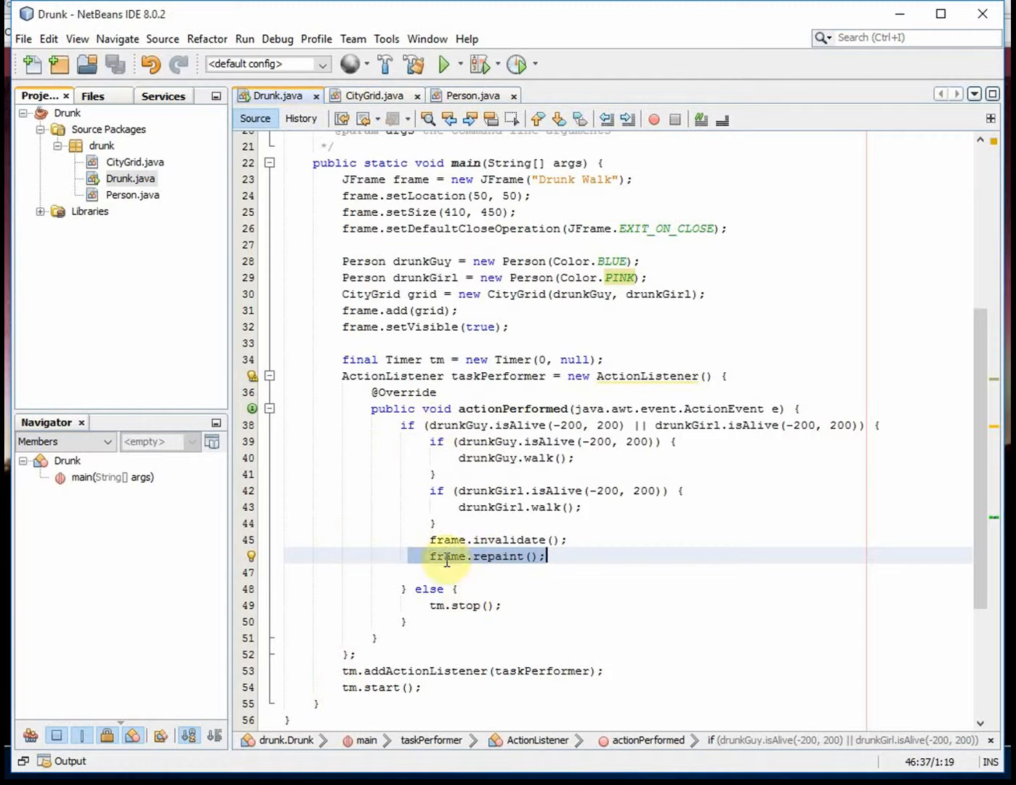
pyautogui.moveTo(503, 587)
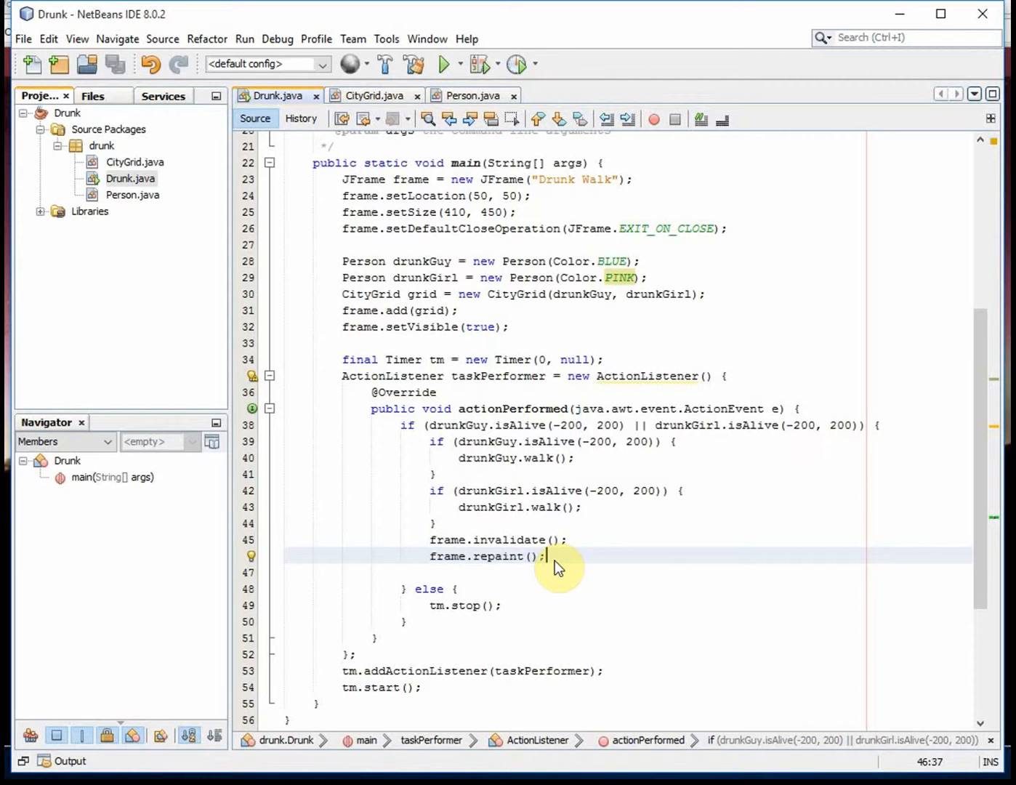
pyautogui.moveTo(477, 460)
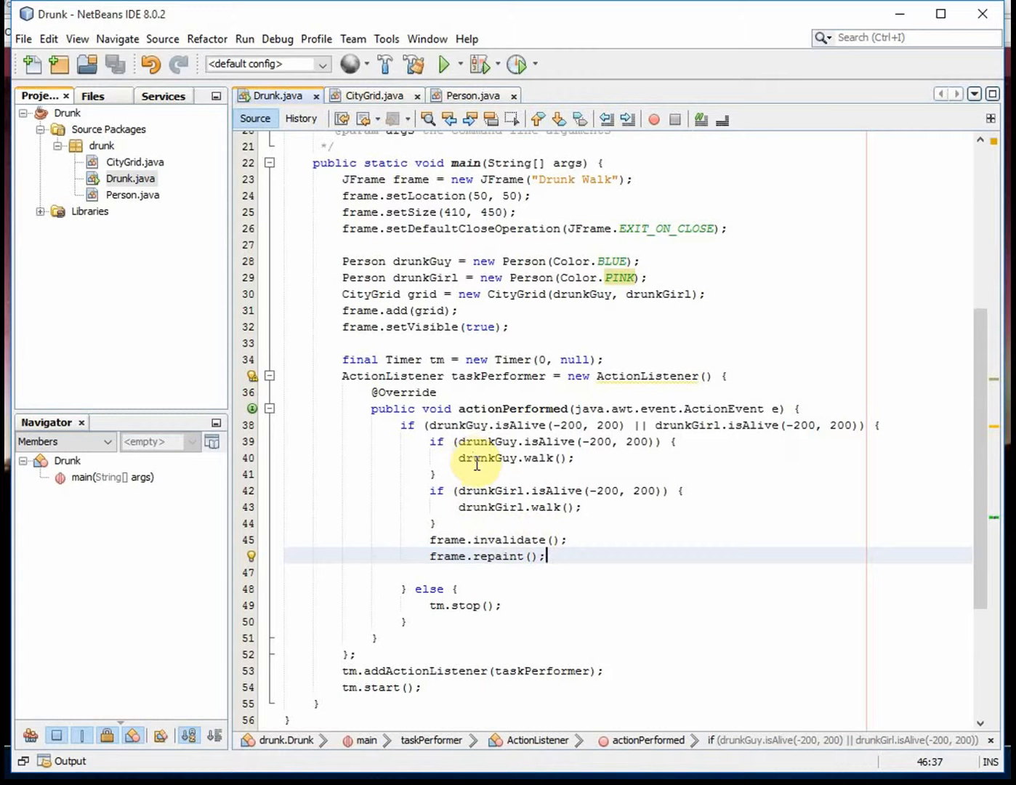
pyautogui.moveTo(185, 220)
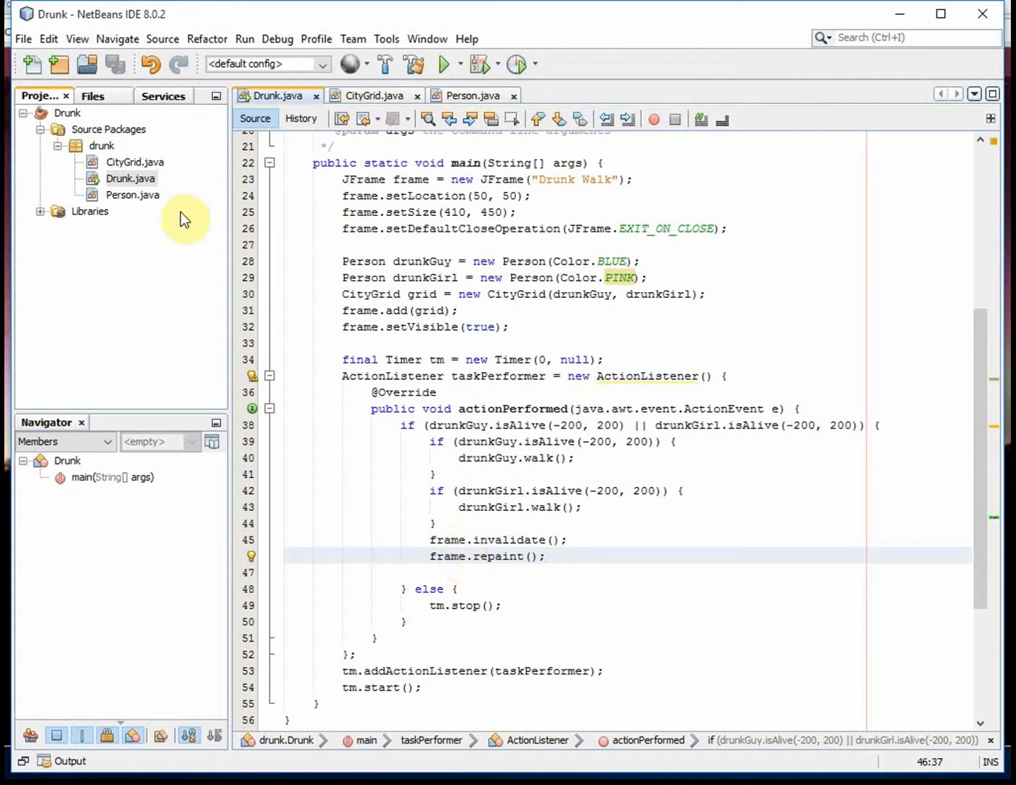
# Review CityGrid.java and highlight its pointList field declaration
pyautogui.click(135, 161)
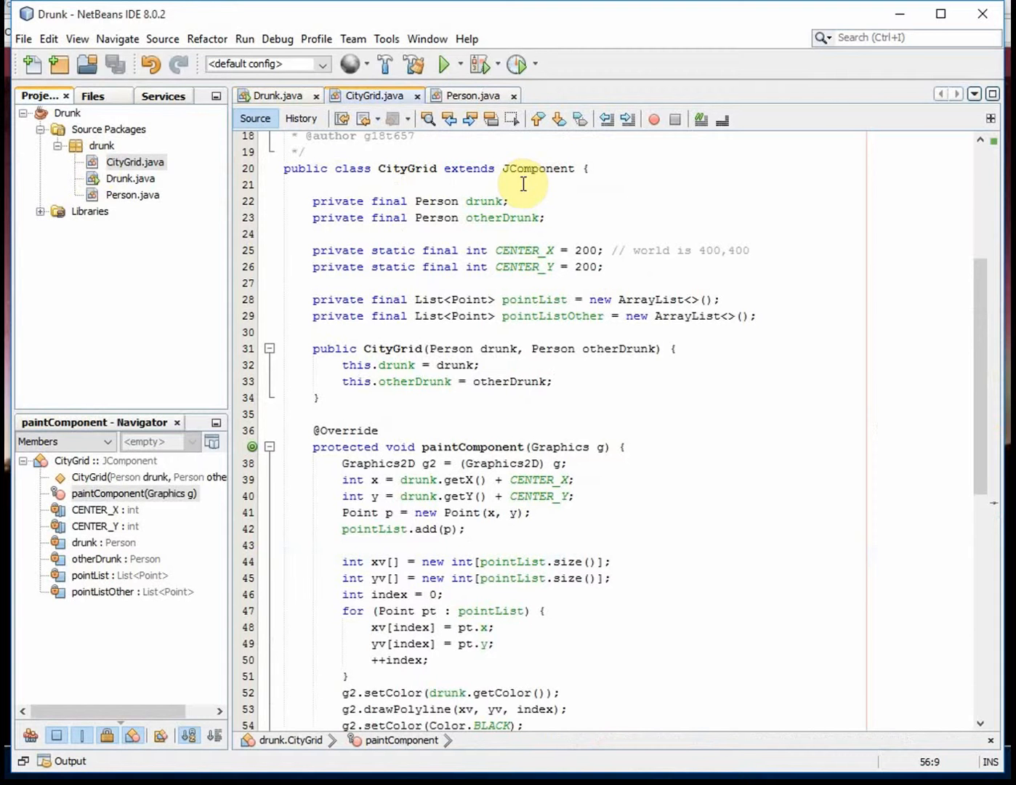
pyautogui.moveTo(524, 259)
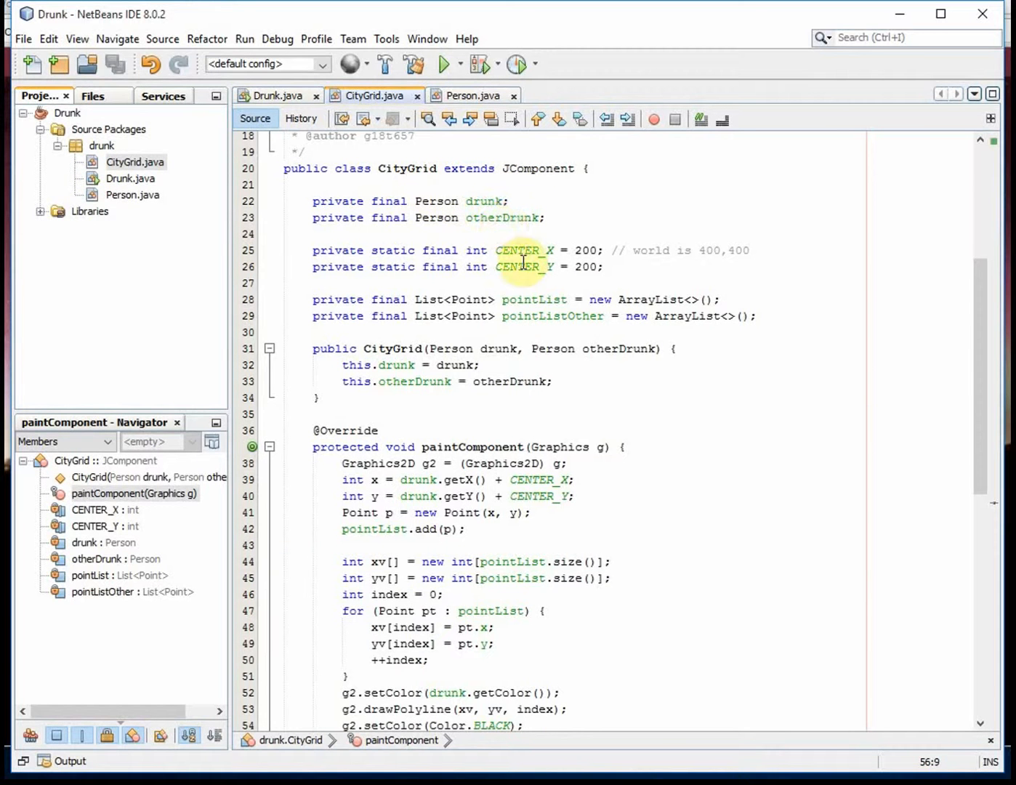
pyautogui.scroll(-3)
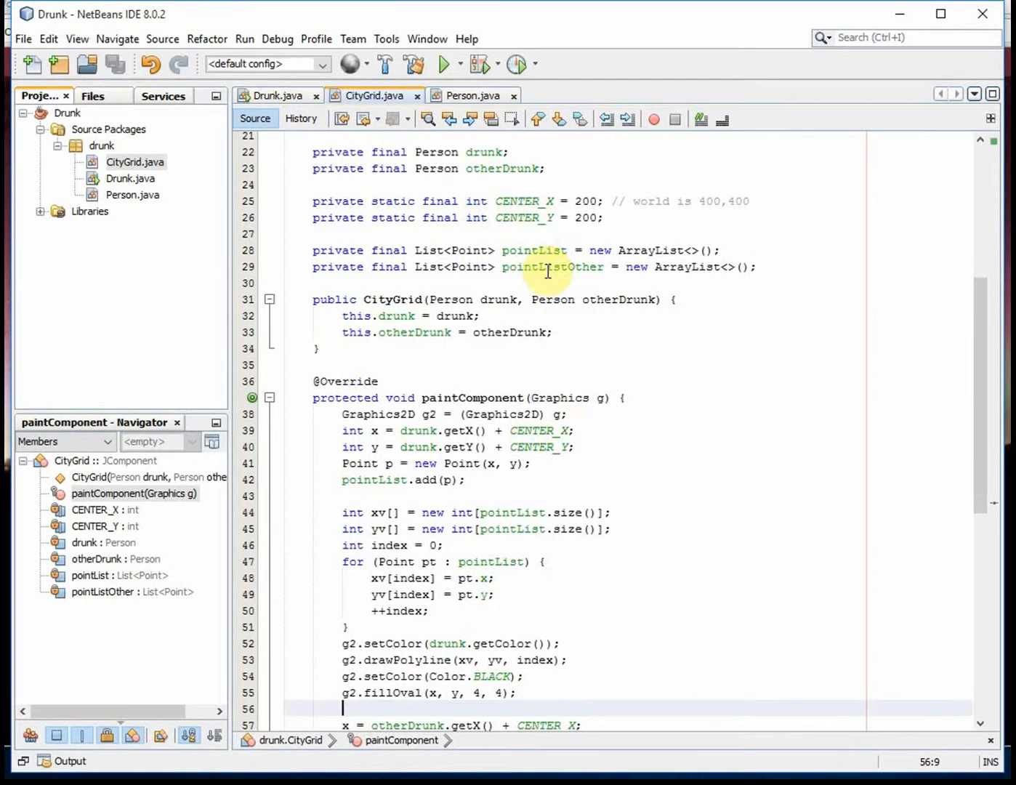
pyautogui.click(720, 250)
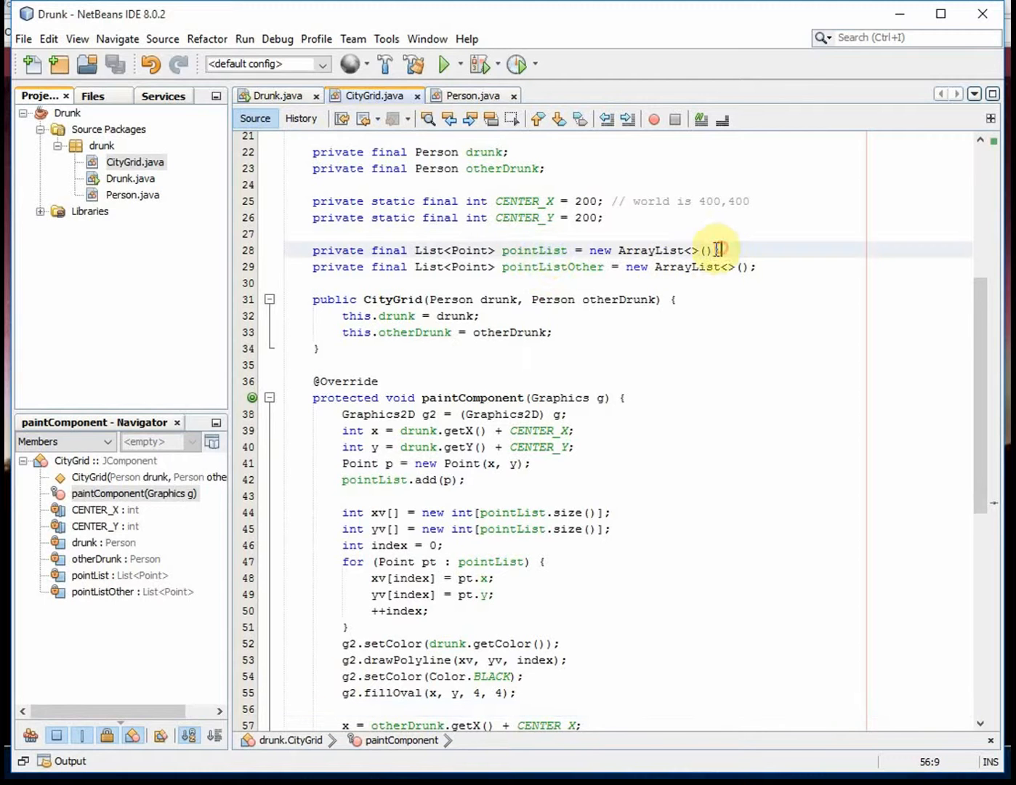
pyautogui.click(350, 250)
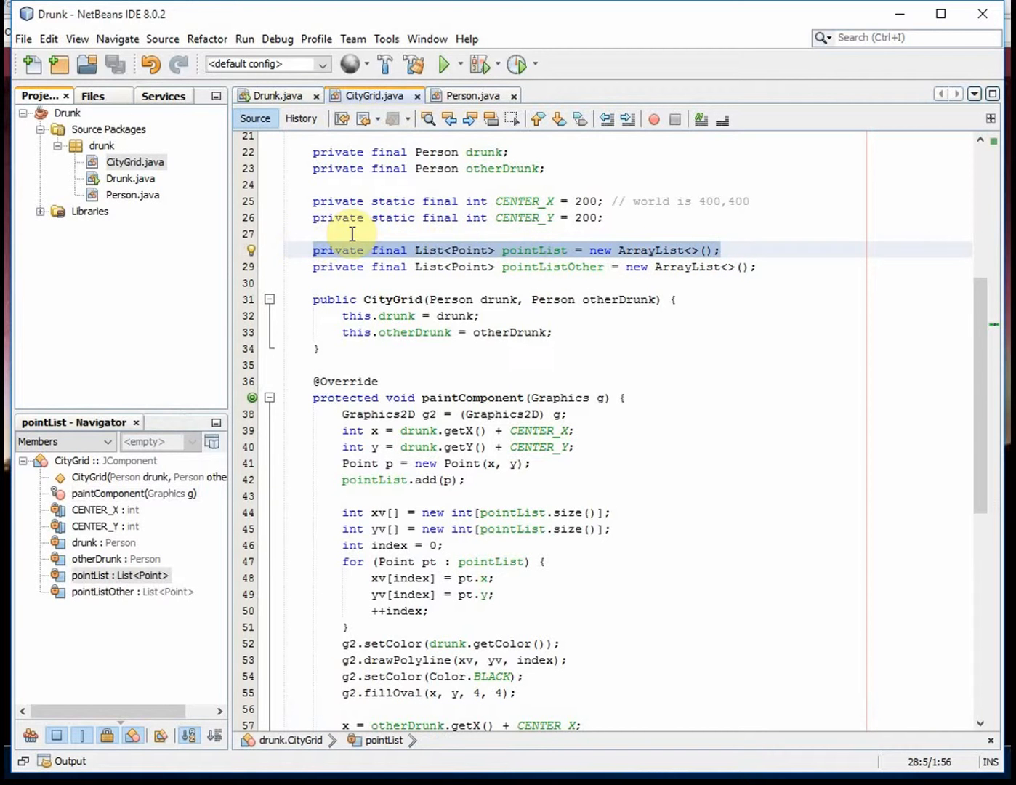
pyautogui.moveTo(123, 210)
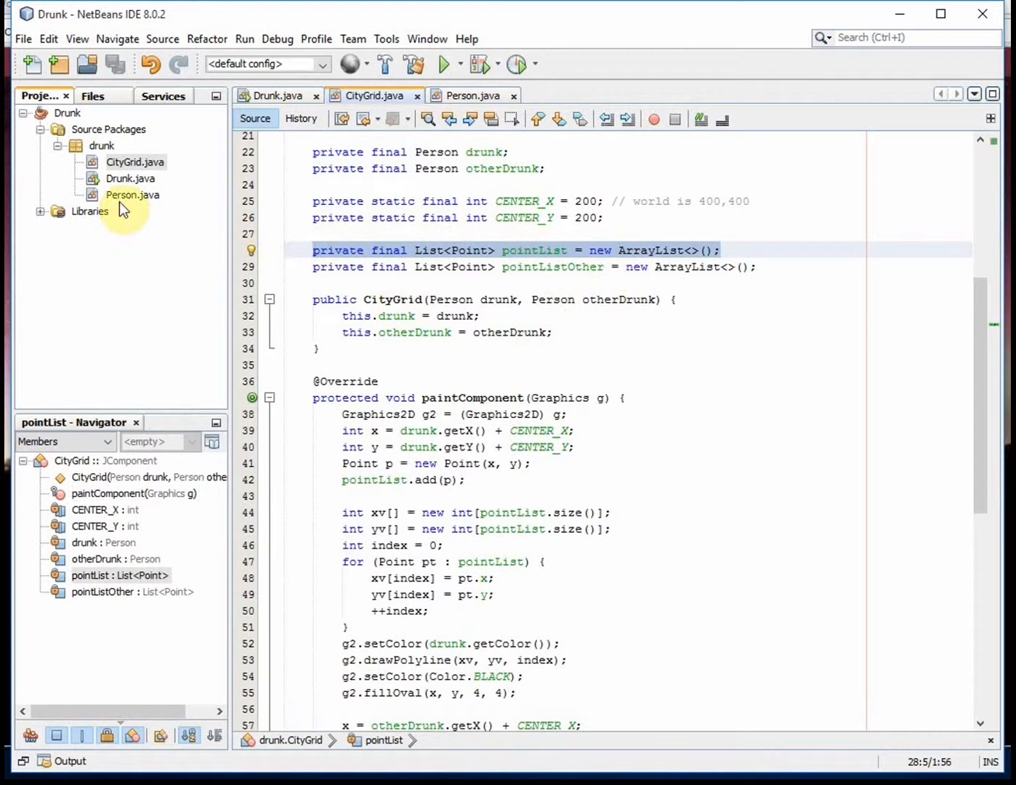
pyautogui.moveTo(99, 201)
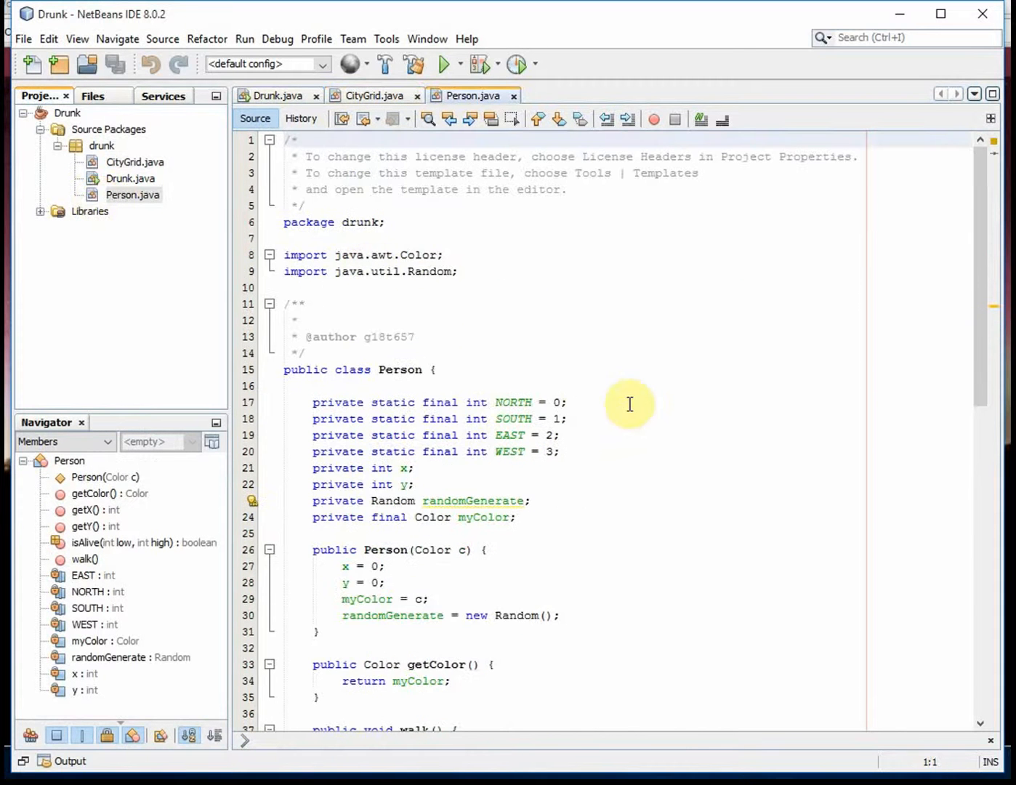
pyautogui.scroll(-3)
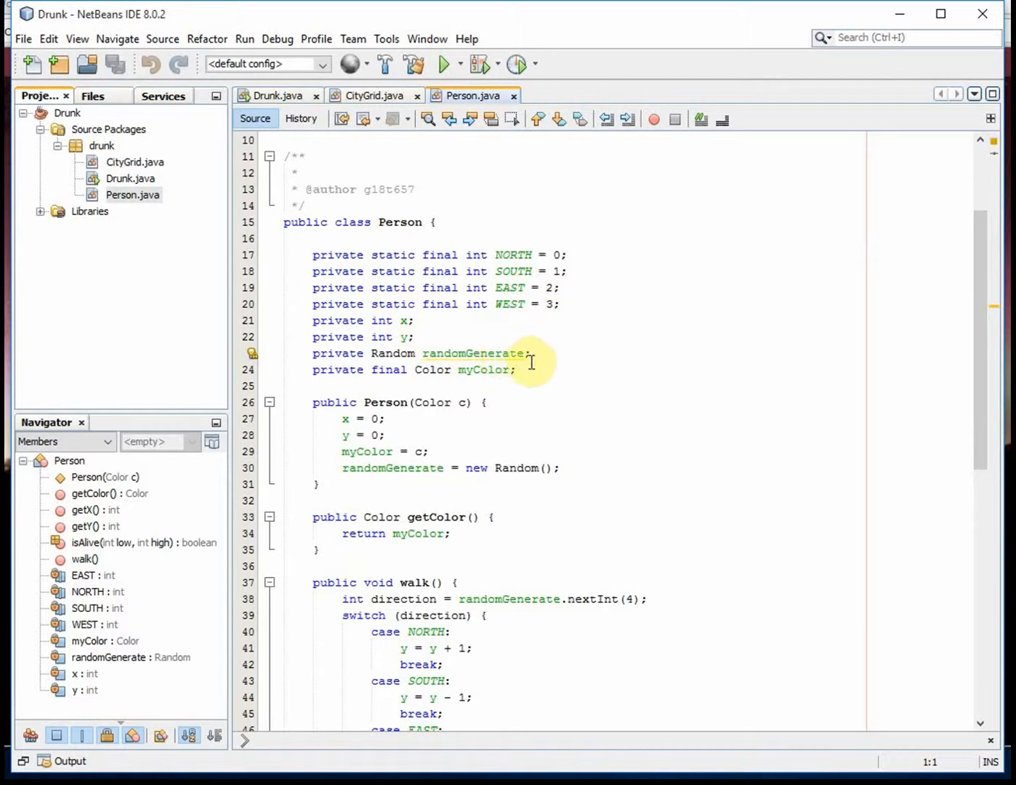
pyautogui.scroll(-3)
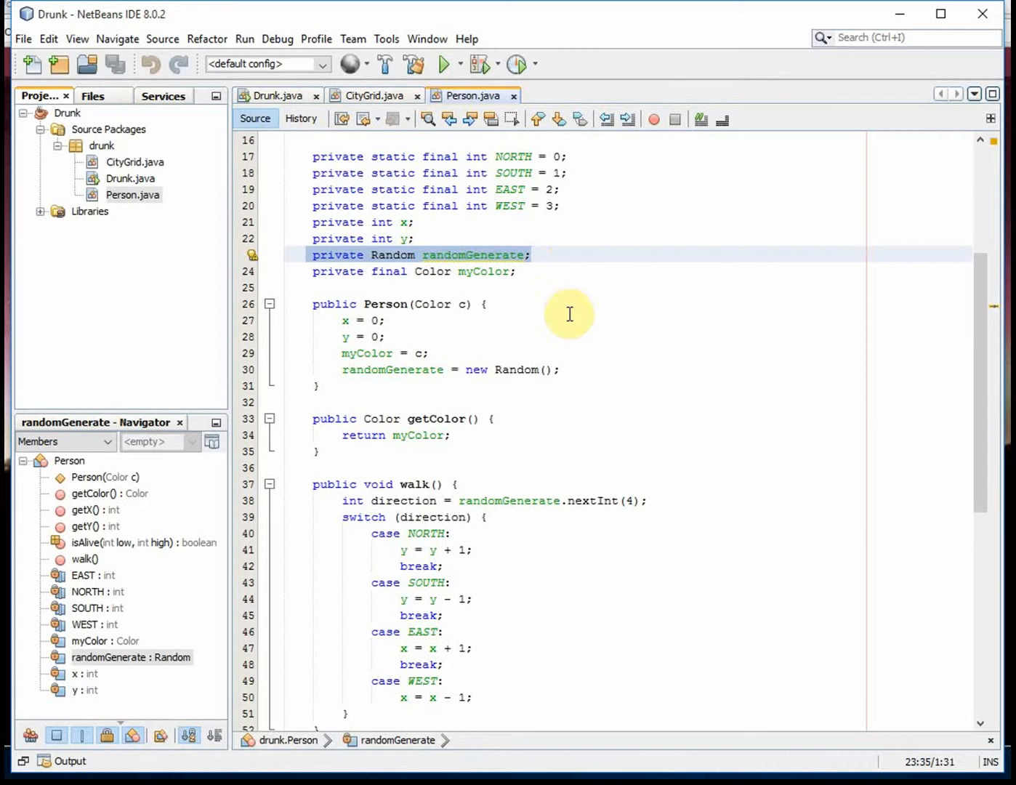
pyautogui.scroll(3)
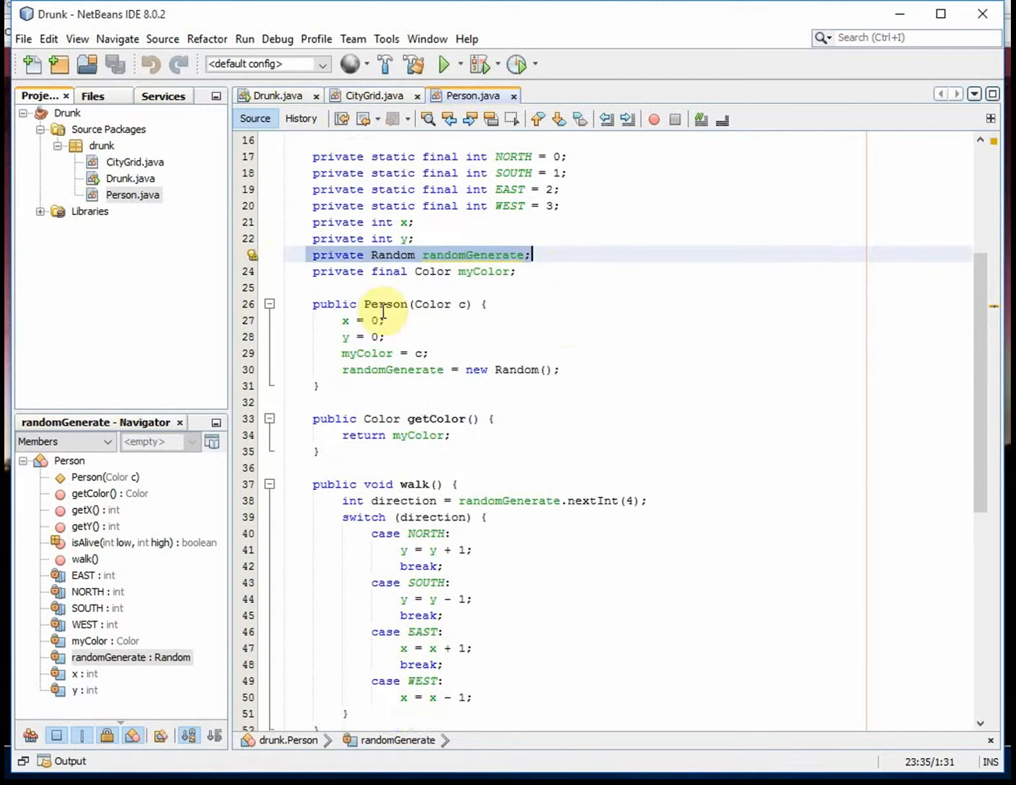
pyautogui.scroll(-3)
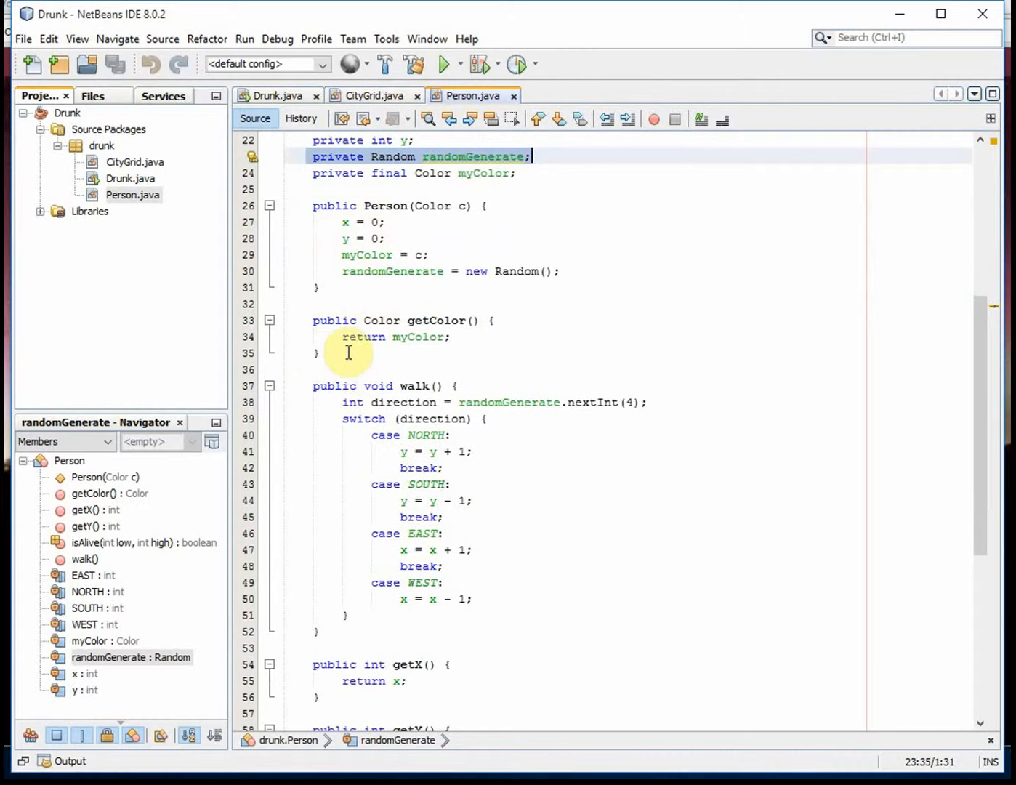
pyautogui.scroll(-3)
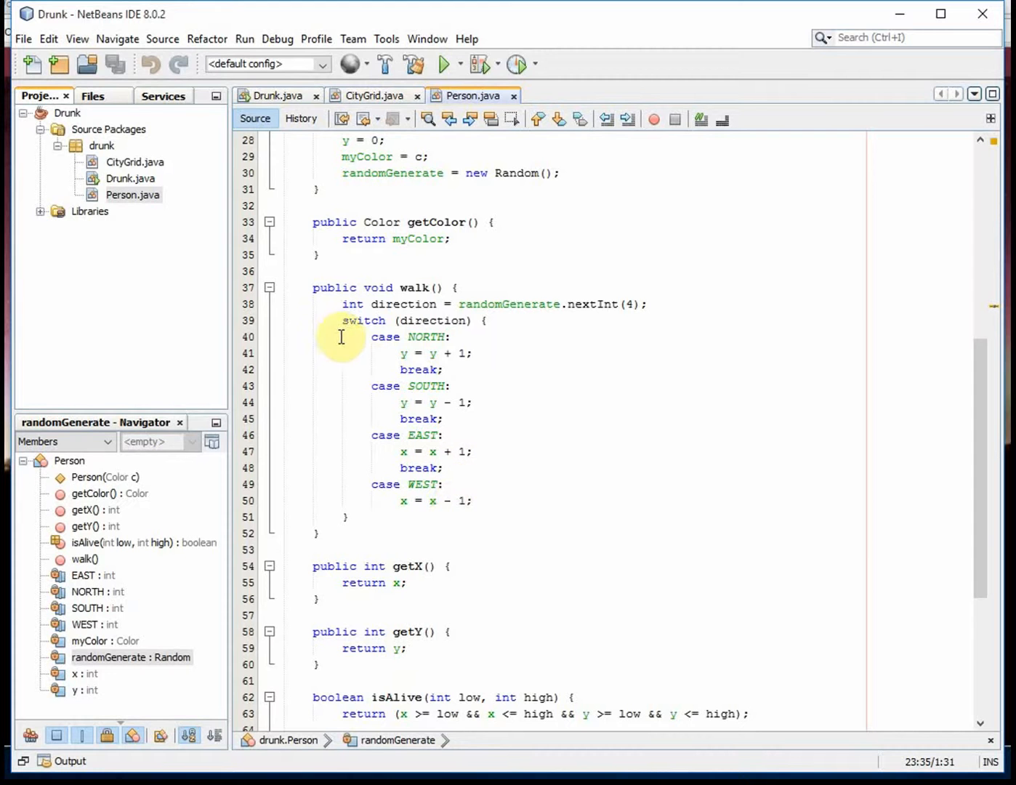
pyautogui.scroll(-3)
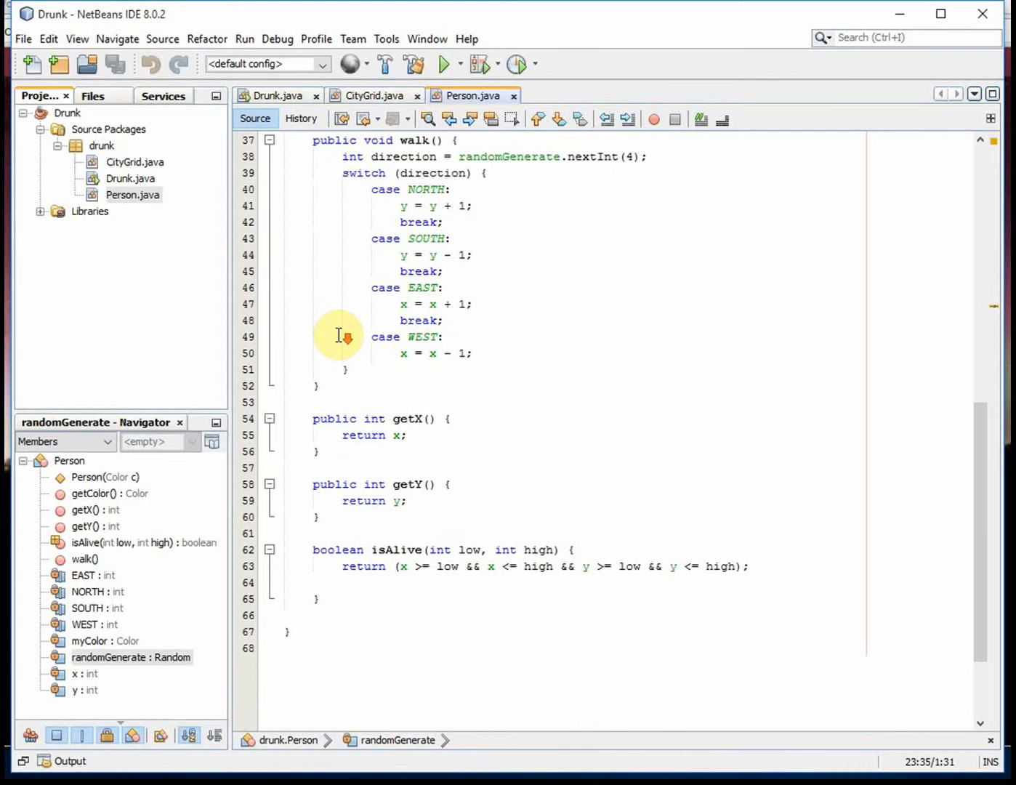
pyautogui.scroll(-3)
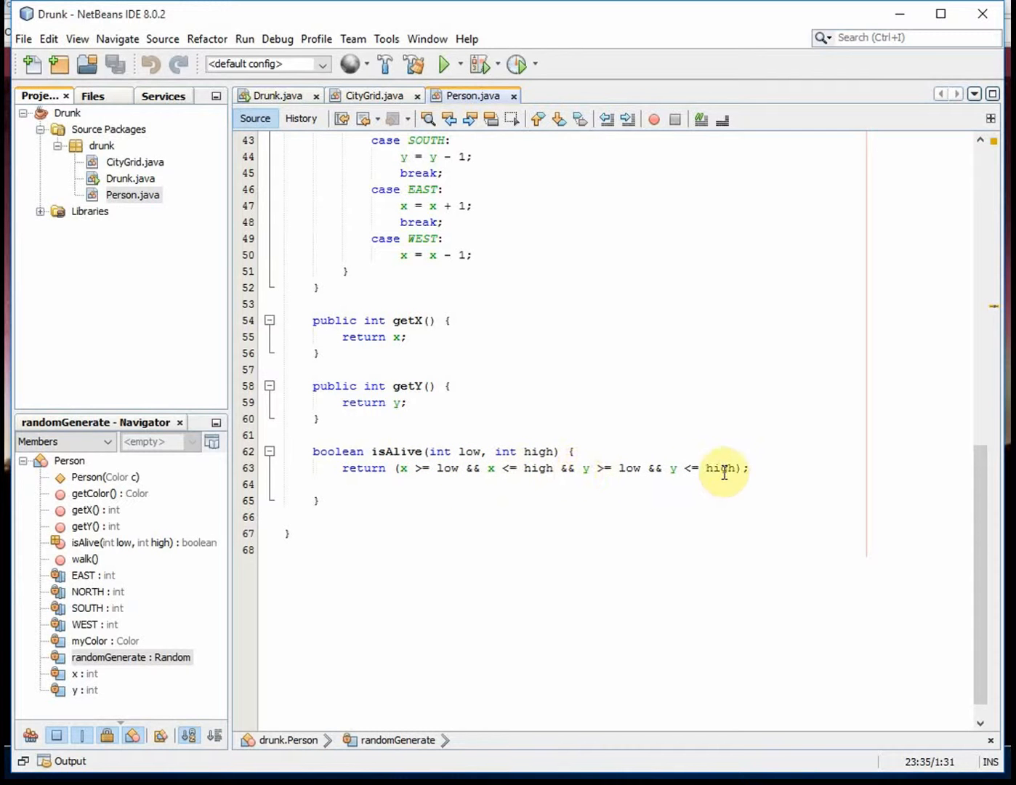
pyautogui.moveTo(503, 444)
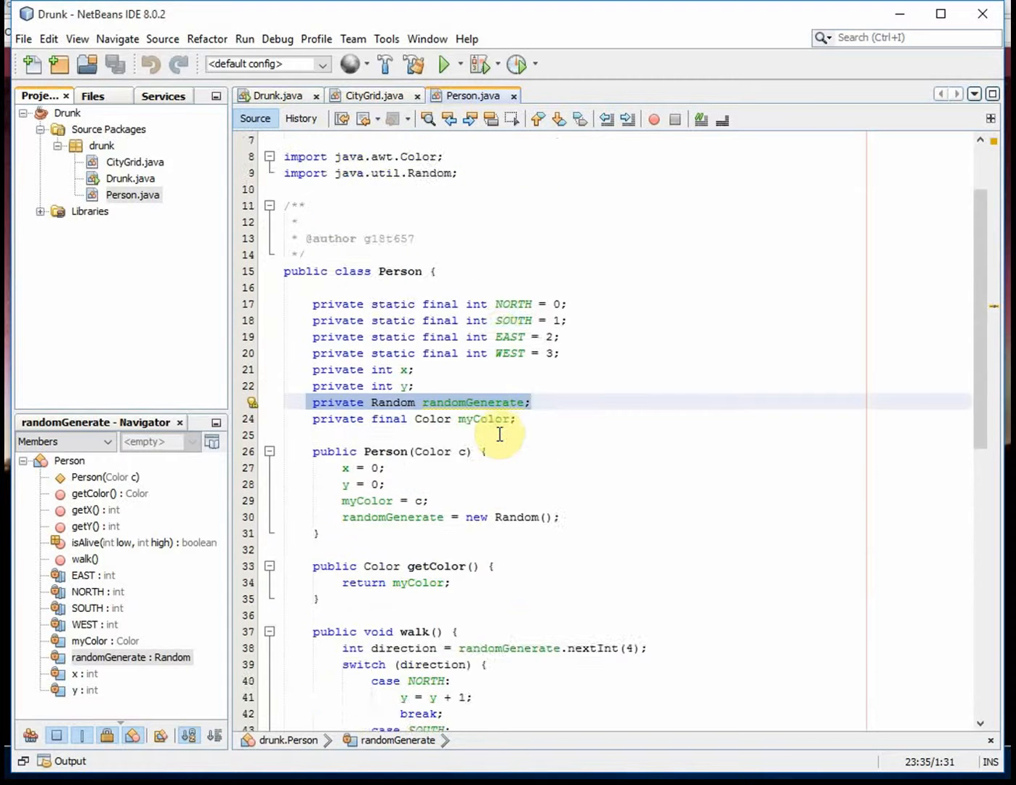
pyautogui.scroll(3)
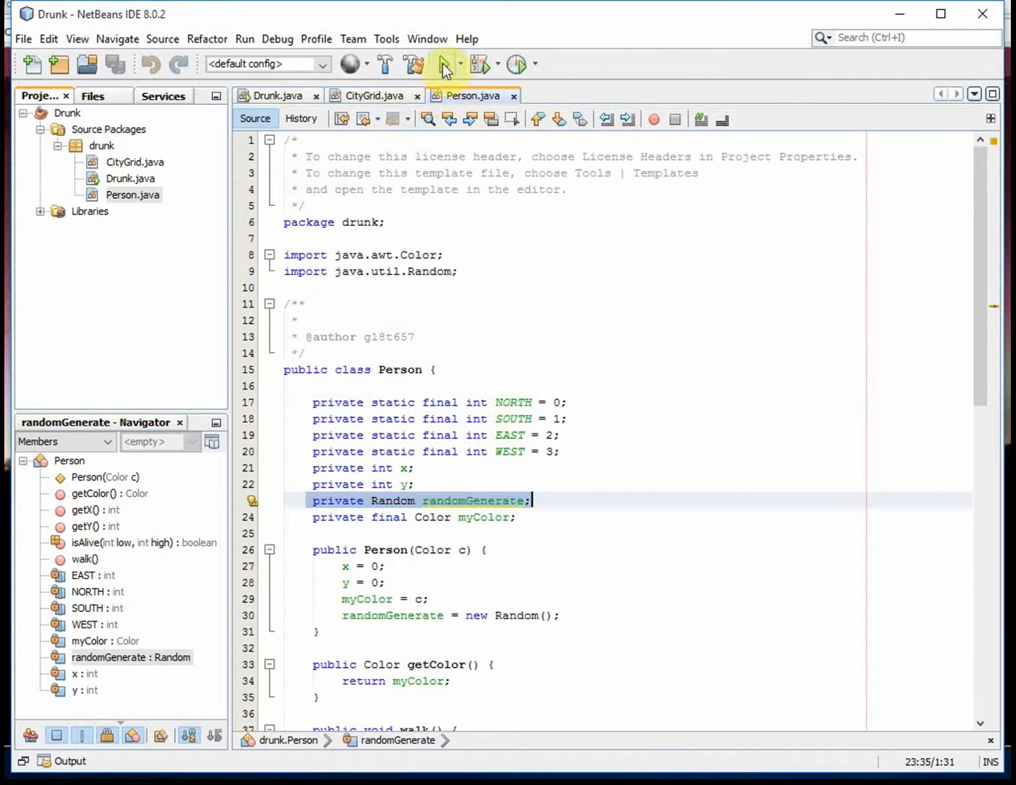
pyautogui.click(296, 320)
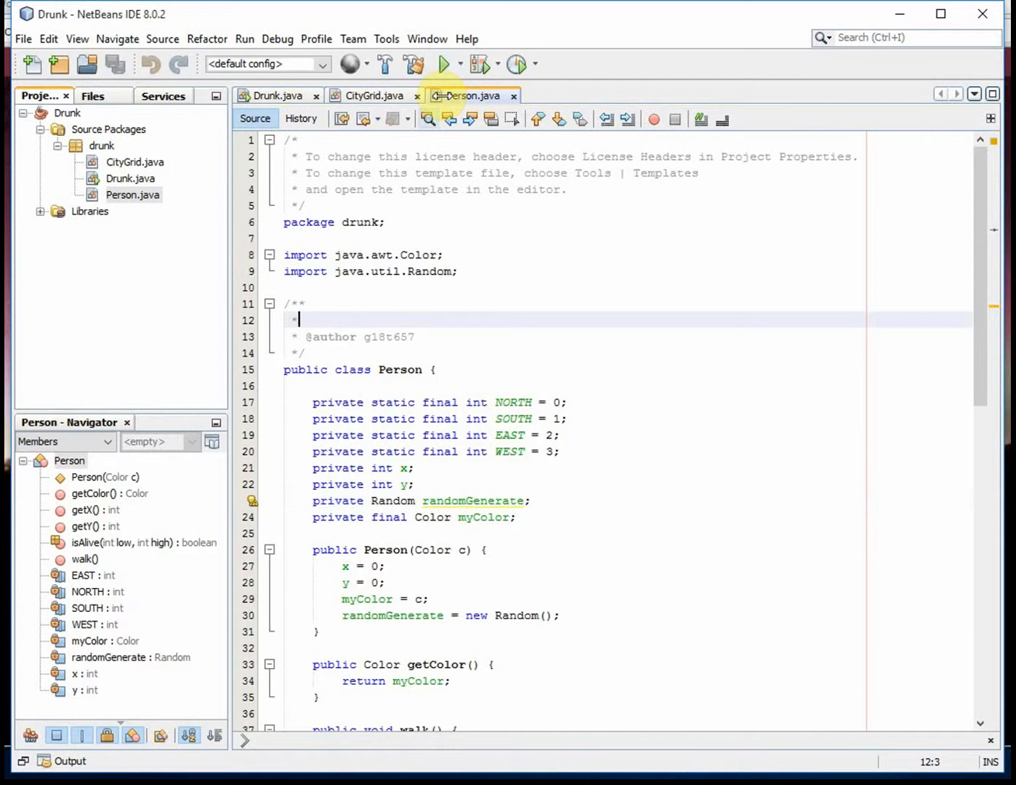
# Run the Drunk project so the Drunk Walk window traces blue and pink paths
pyautogui.click(445, 64)
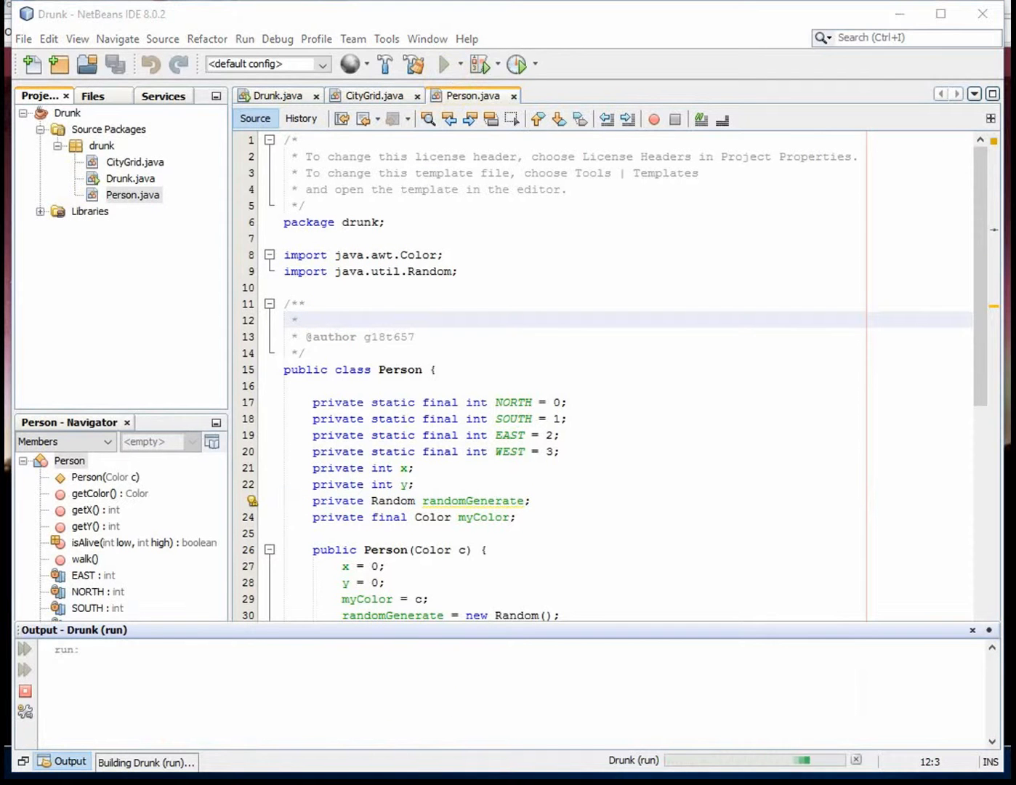
pyautogui.click(445, 64)
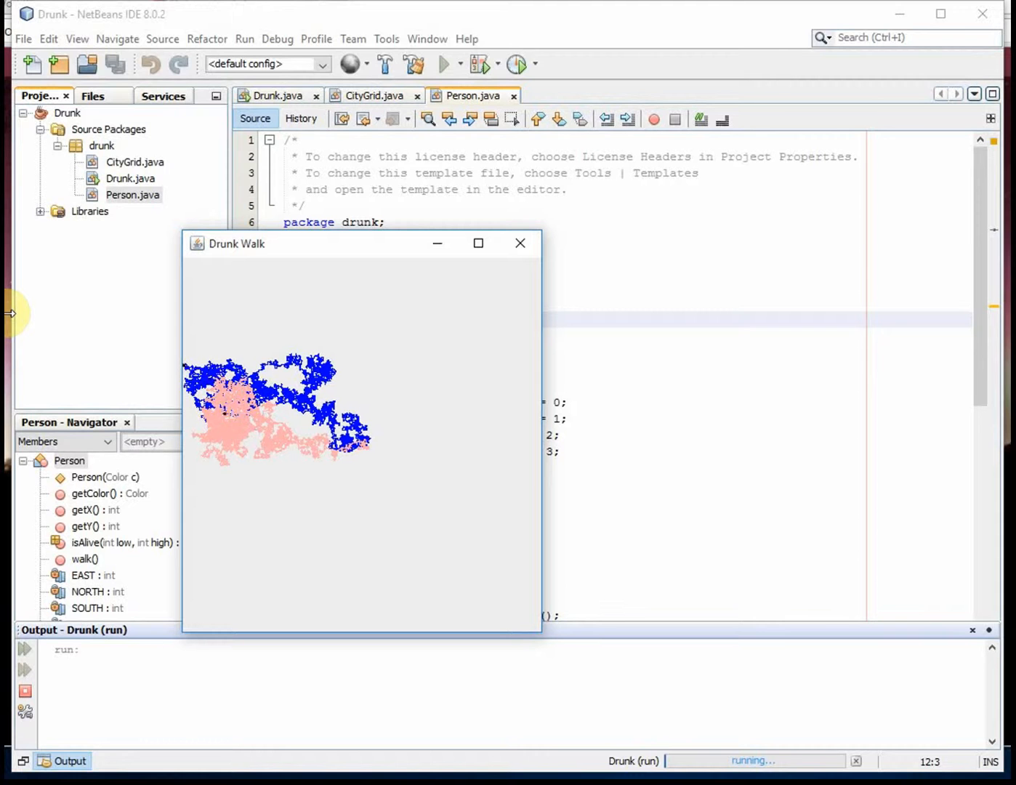
pyautogui.moveTo(32, 324)
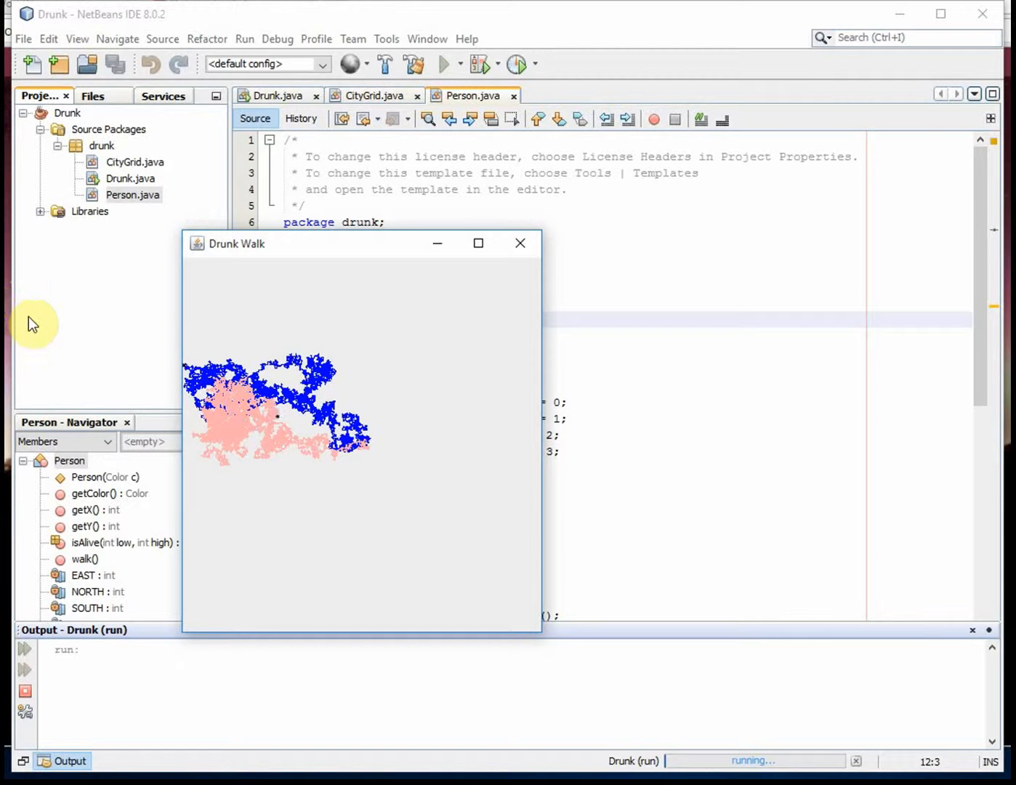
pyautogui.moveTo(543, 640)
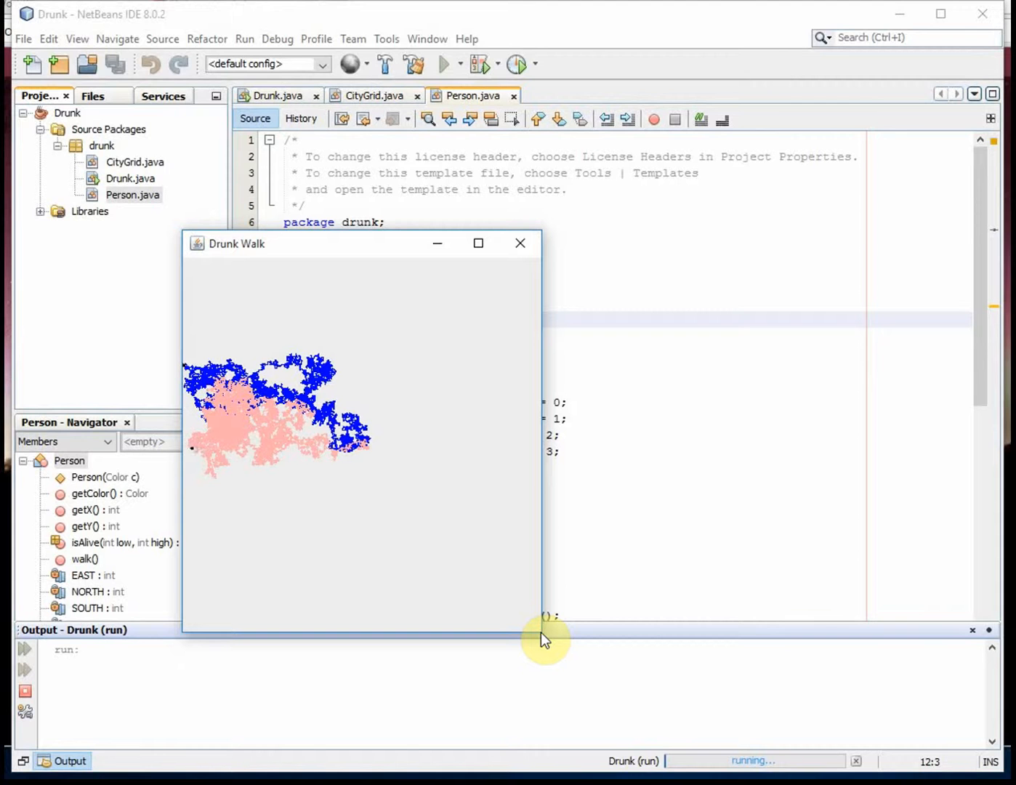
pyautogui.moveTo(192, 465)
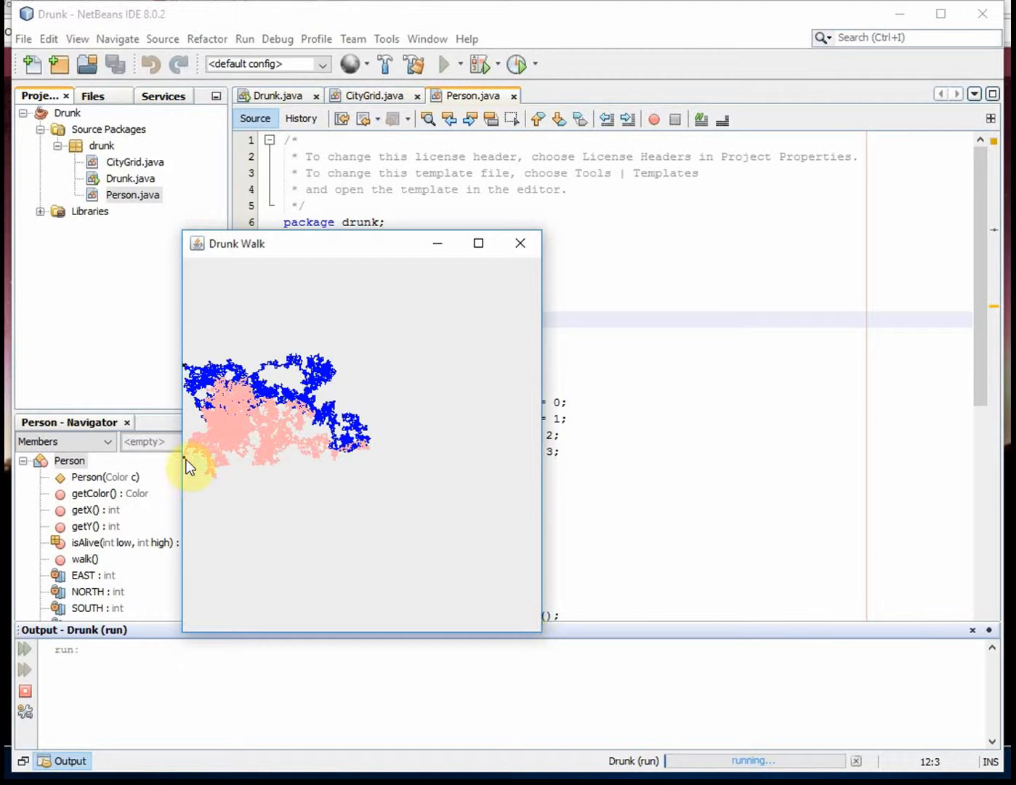
pyautogui.moveTo(524, 270)
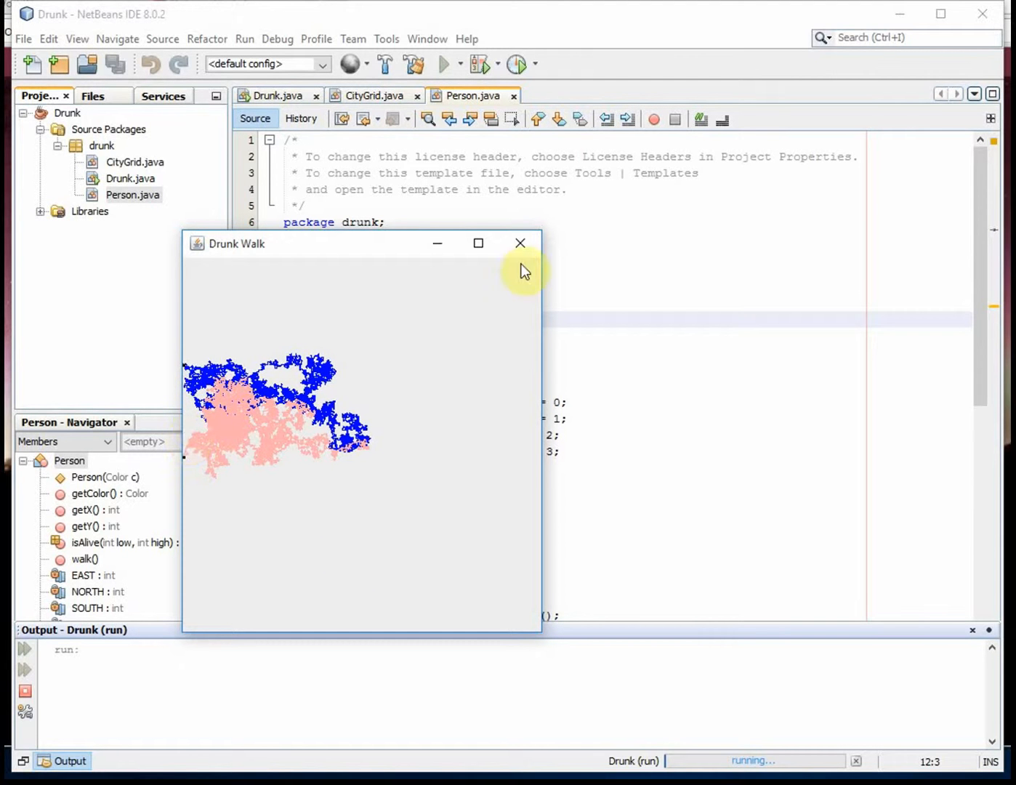
pyautogui.moveTo(521, 243)
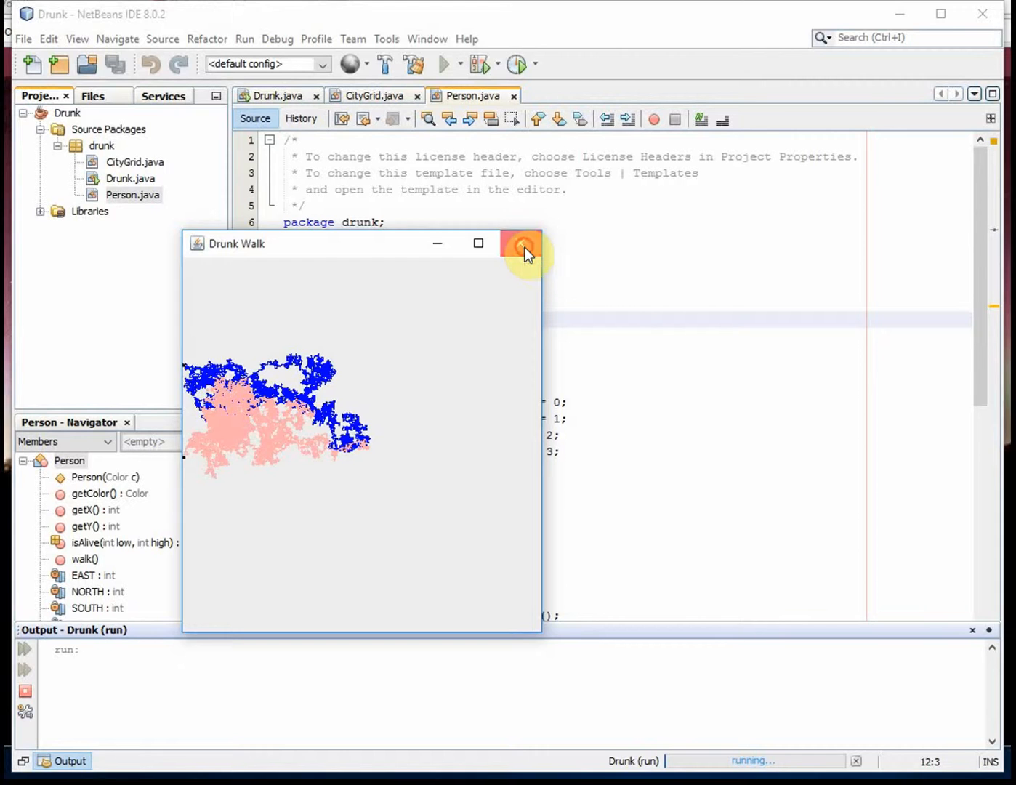
# Close the finished Drunk Walk window and rerun the project for fresh paths
pyautogui.click(522, 243)
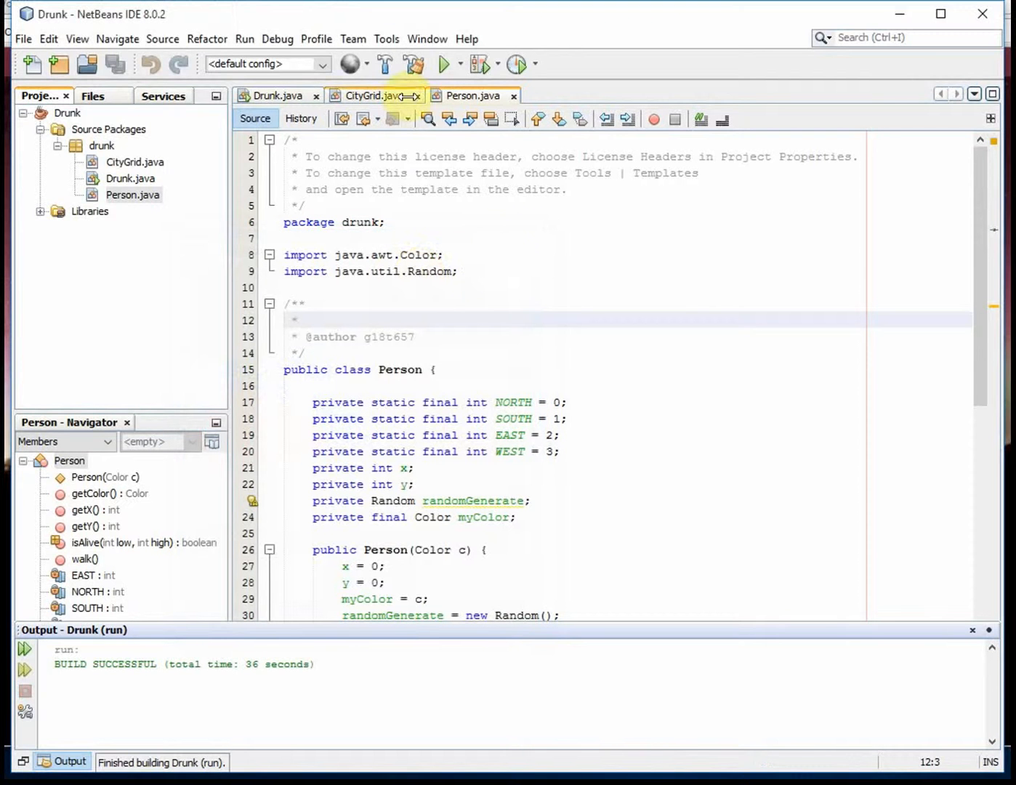
pyautogui.moveTo(444, 64)
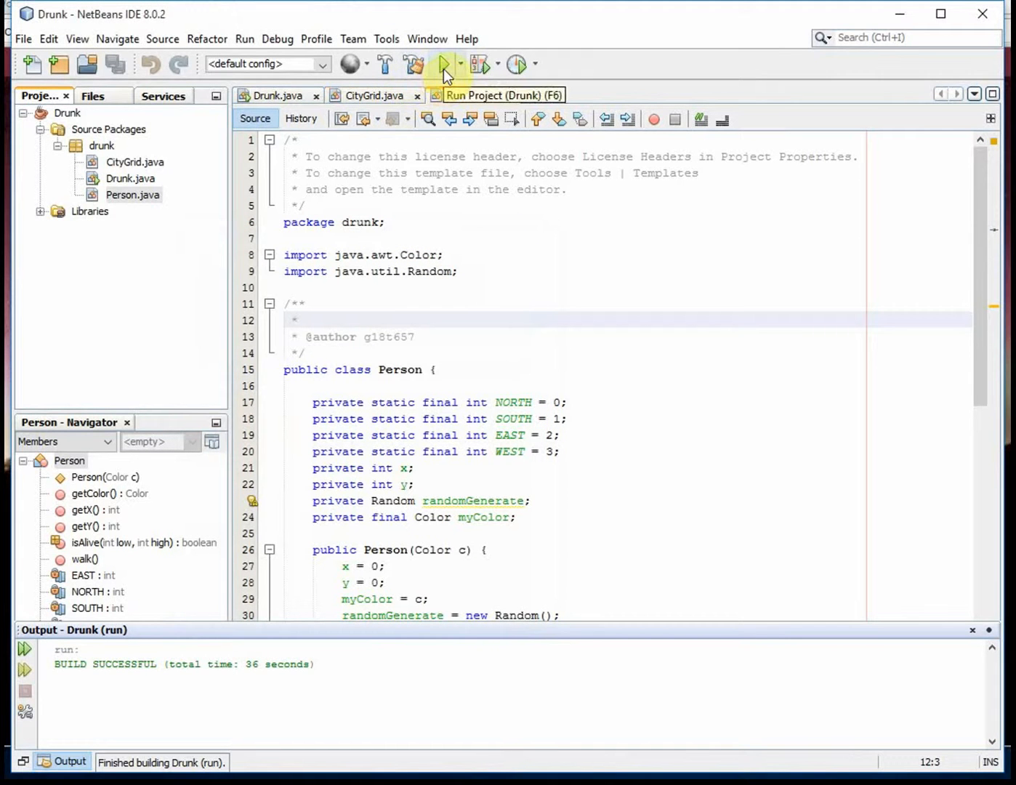
pyautogui.click(445, 64)
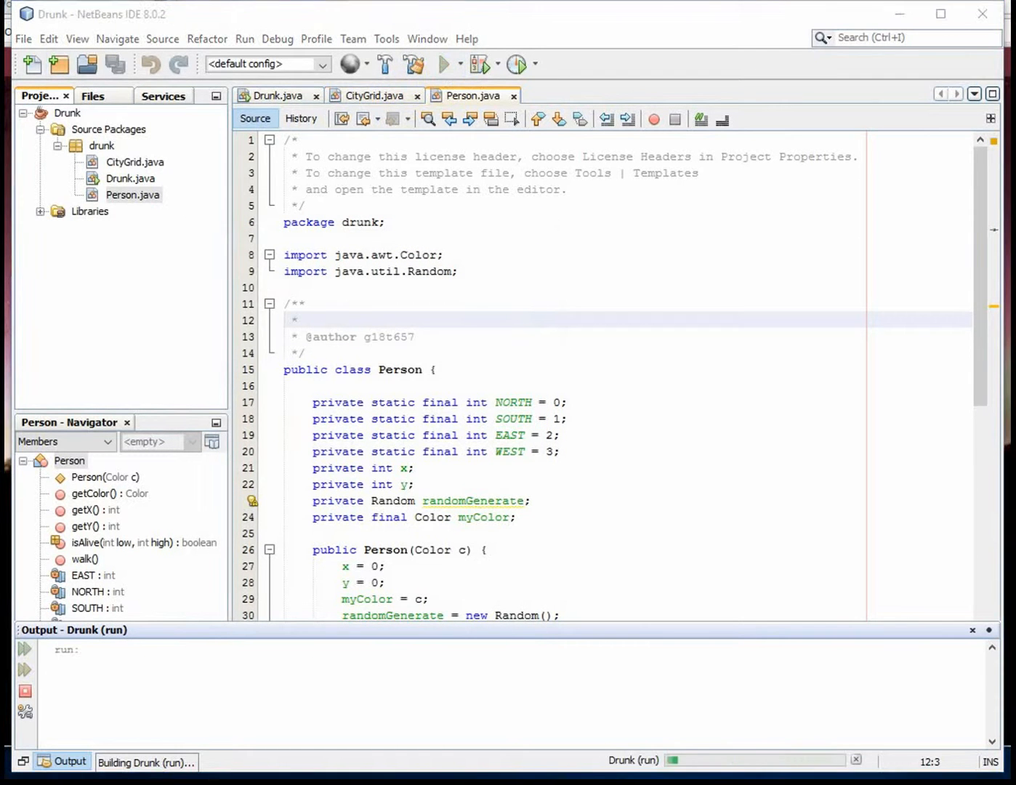
pyautogui.click(445, 63)
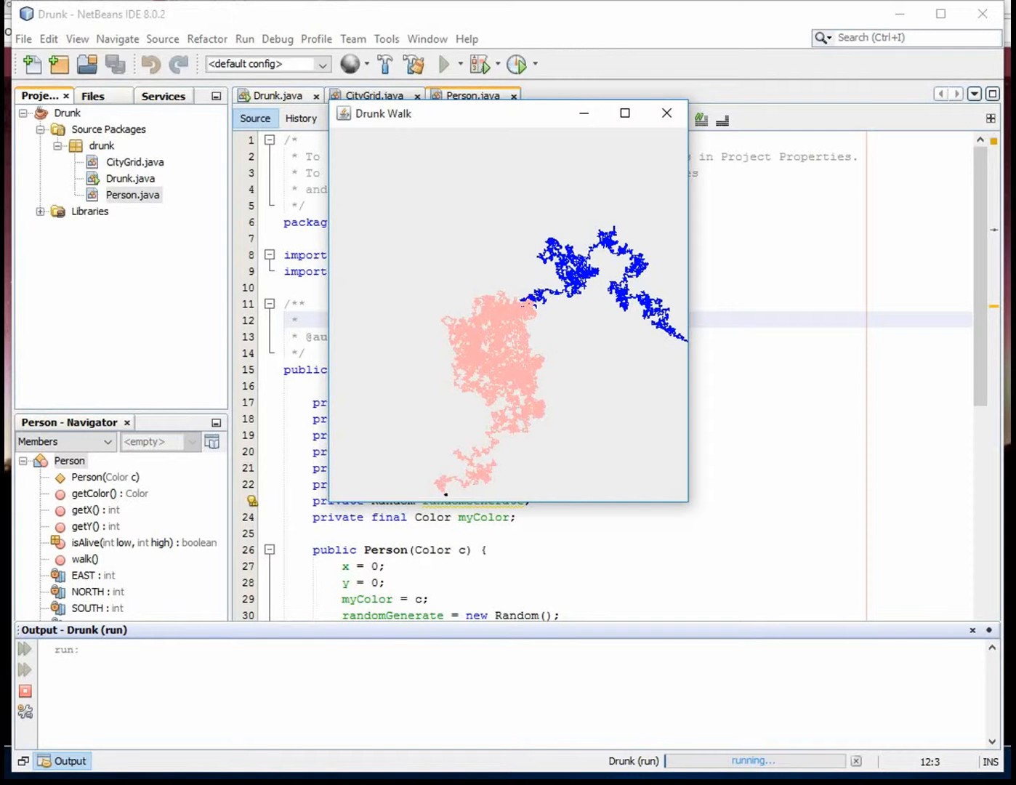
pyautogui.moveTo(122, 190)
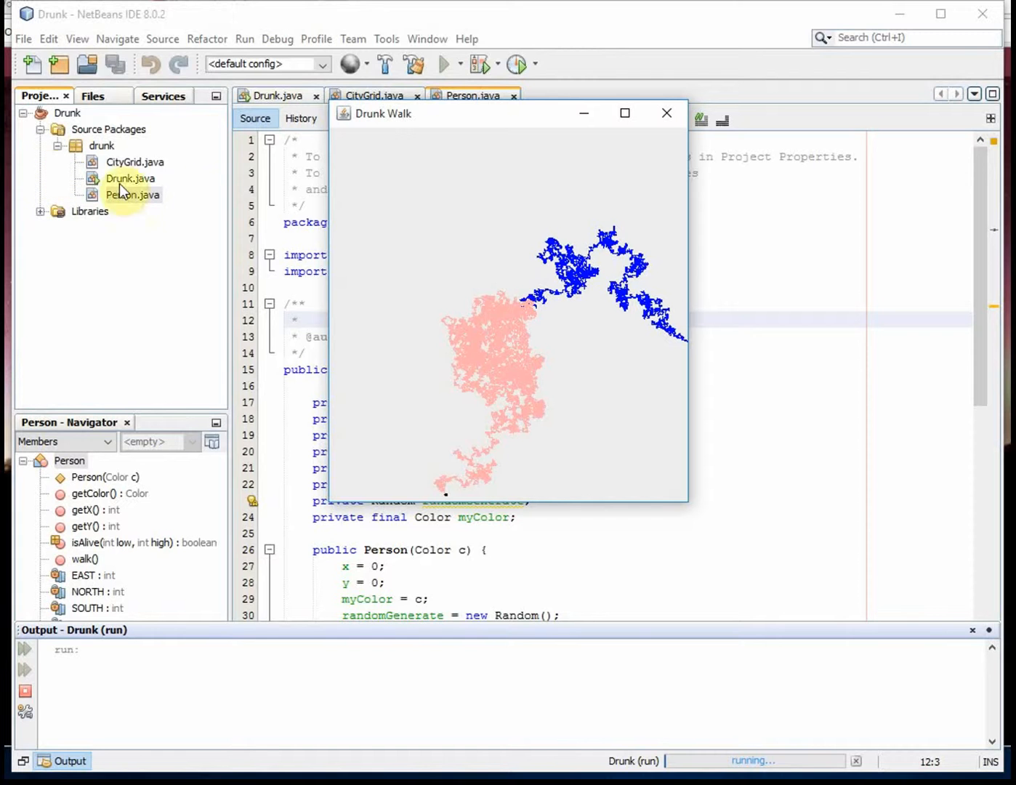
pyautogui.moveTo(689, 509)
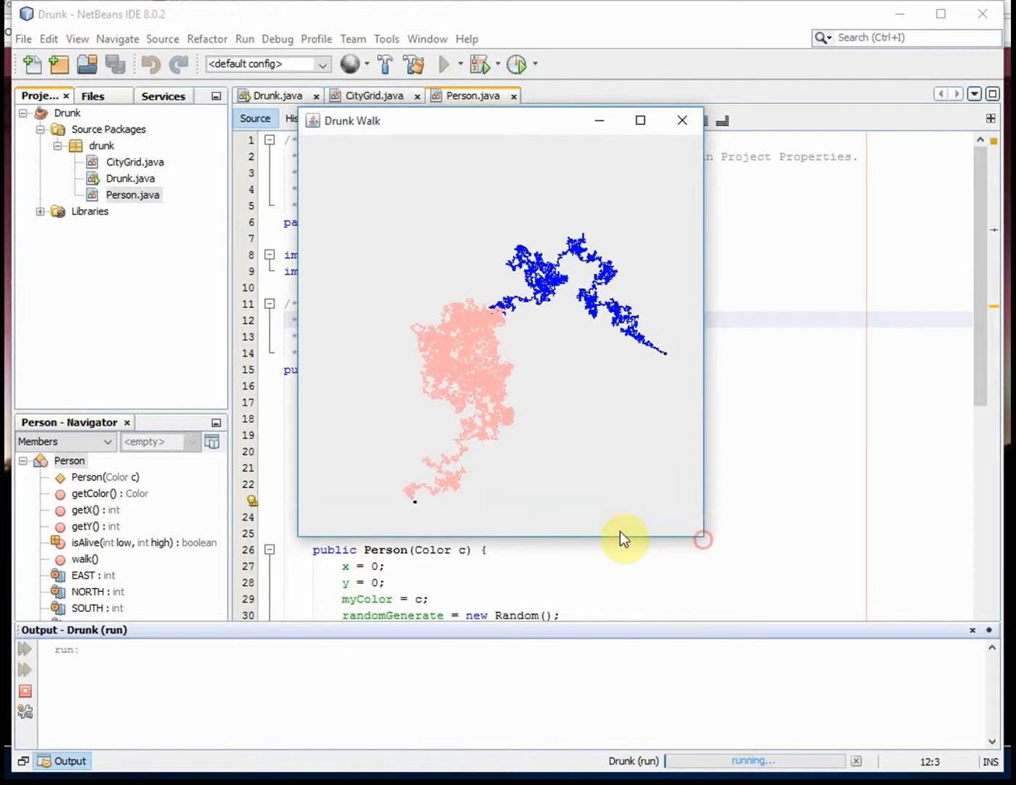
pyautogui.moveTo(404, 526)
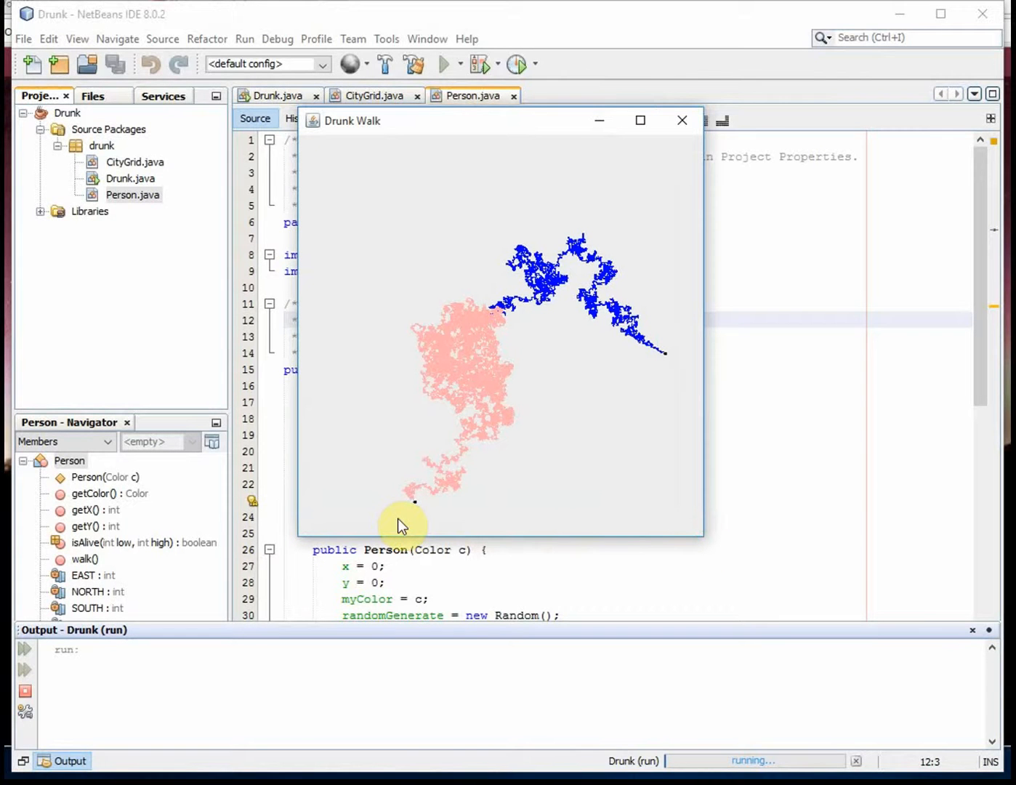
pyautogui.moveTo(474, 267)
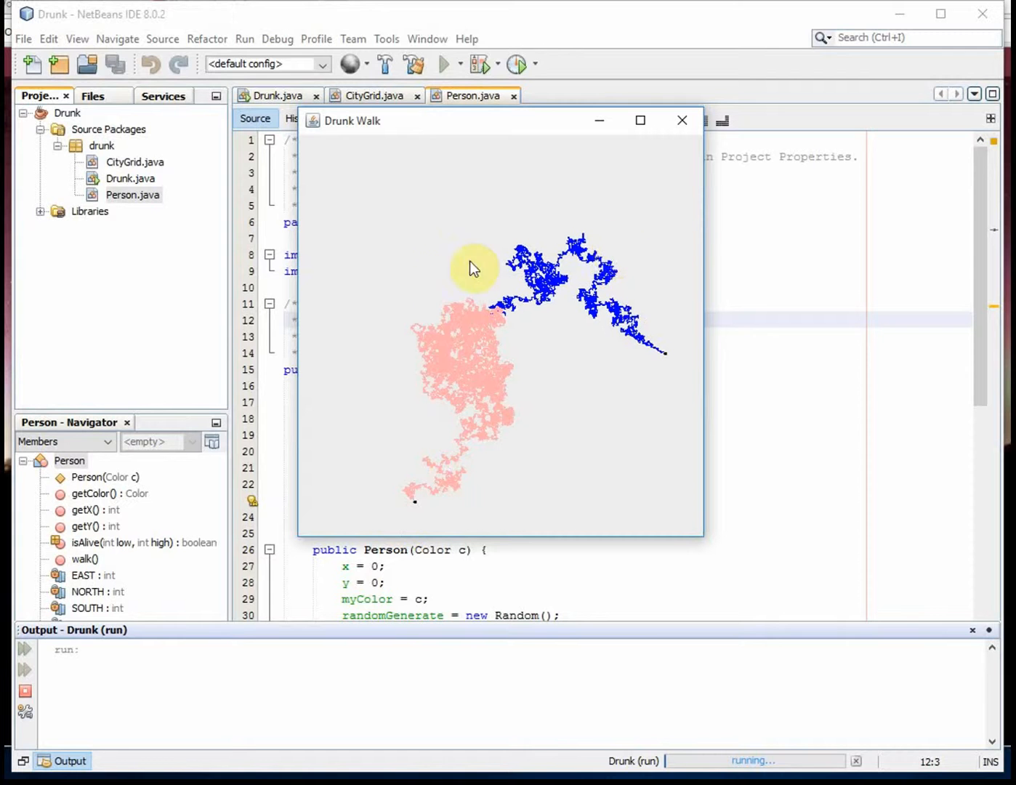
pyautogui.moveTo(493, 370)
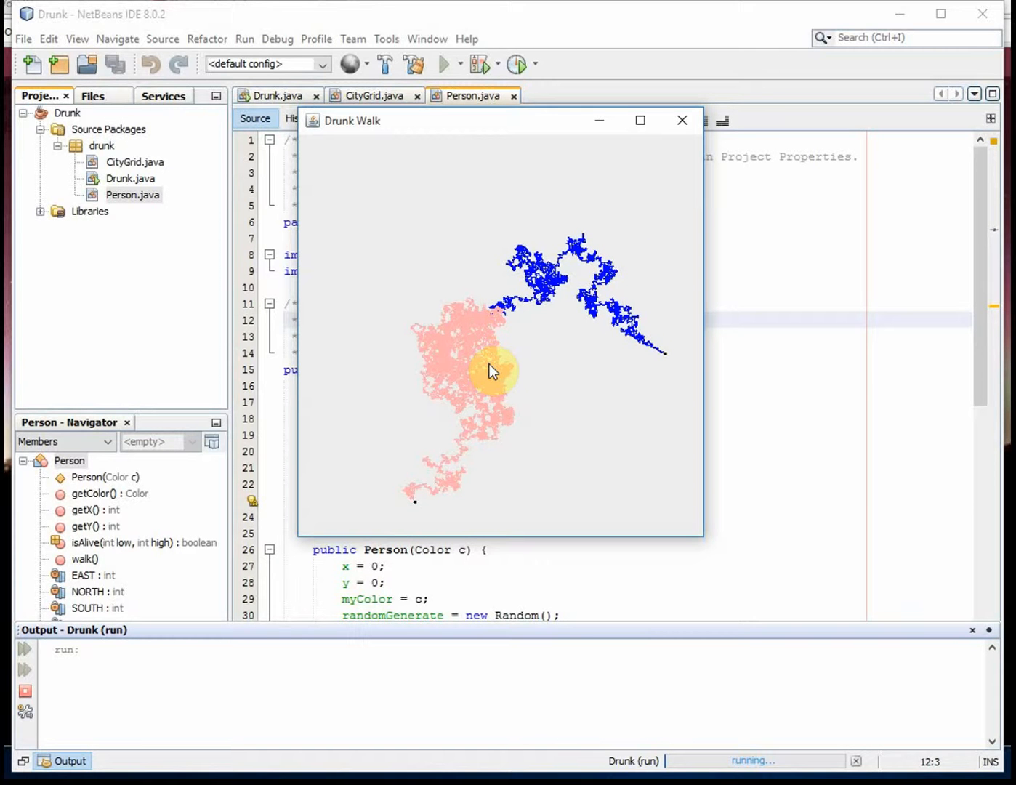